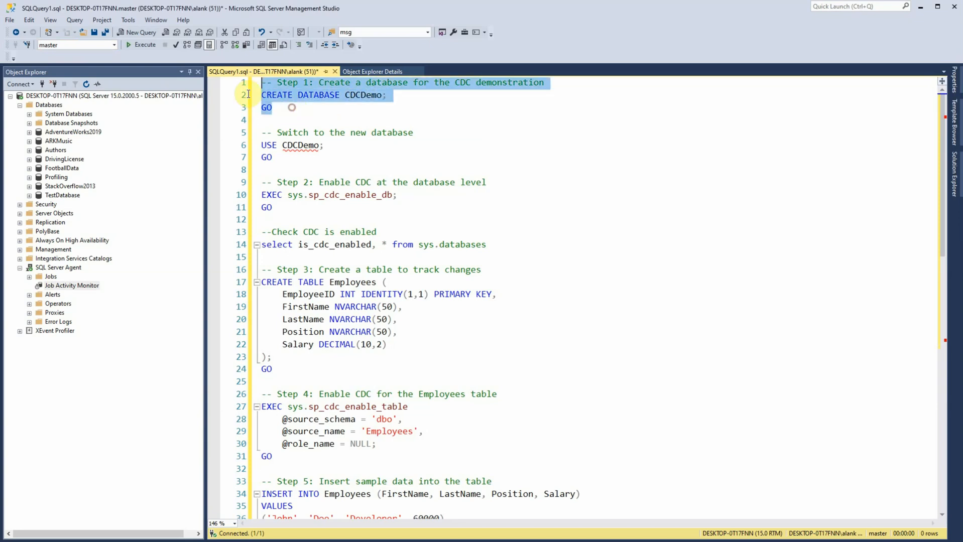
Create the CDCDemo database, then check is_cdc_enabled for all databases in sys.databases
click(143, 44)
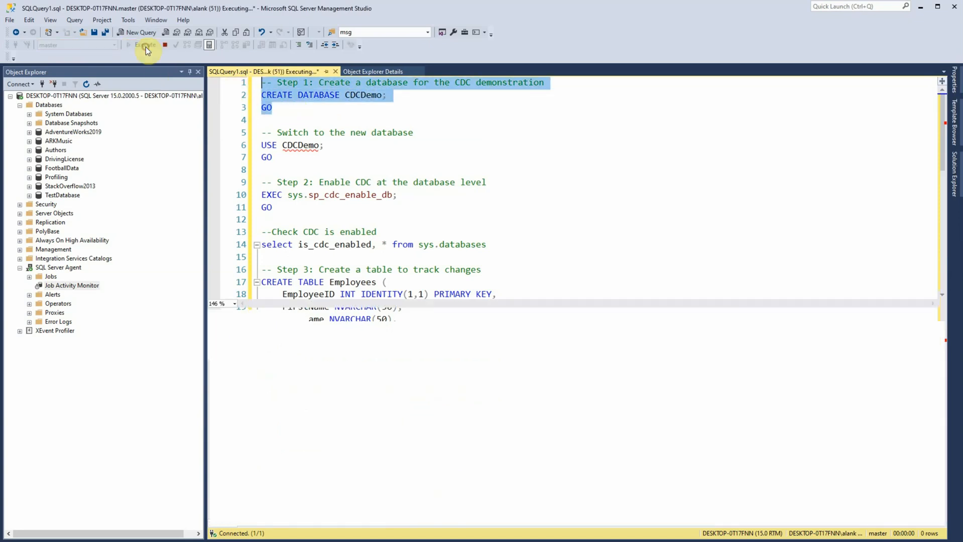
click(141, 44)
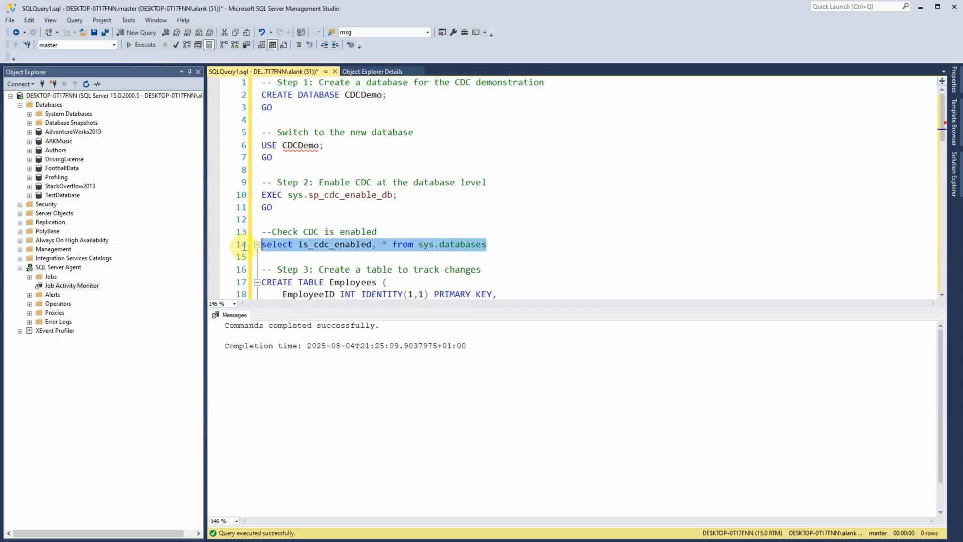
mouse_move(461, 254)
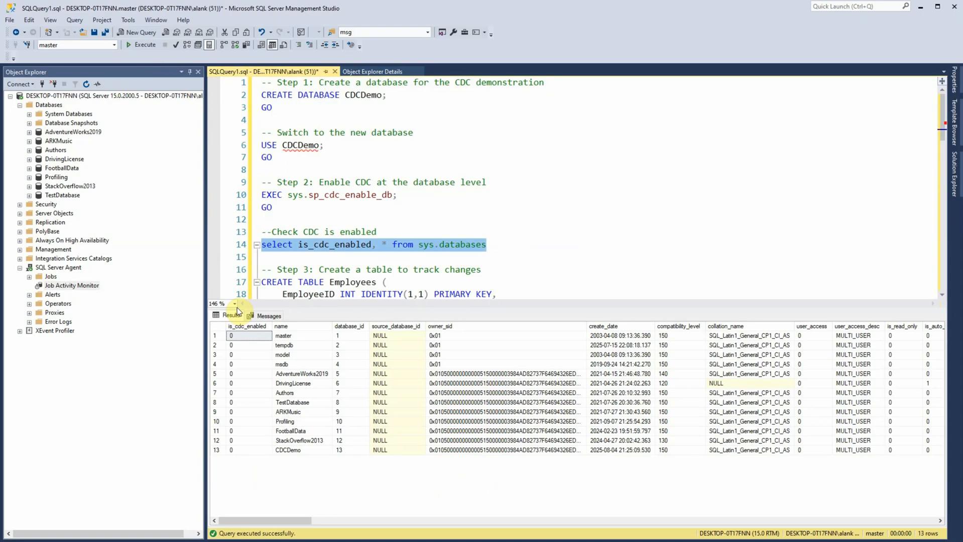
click(245, 325)
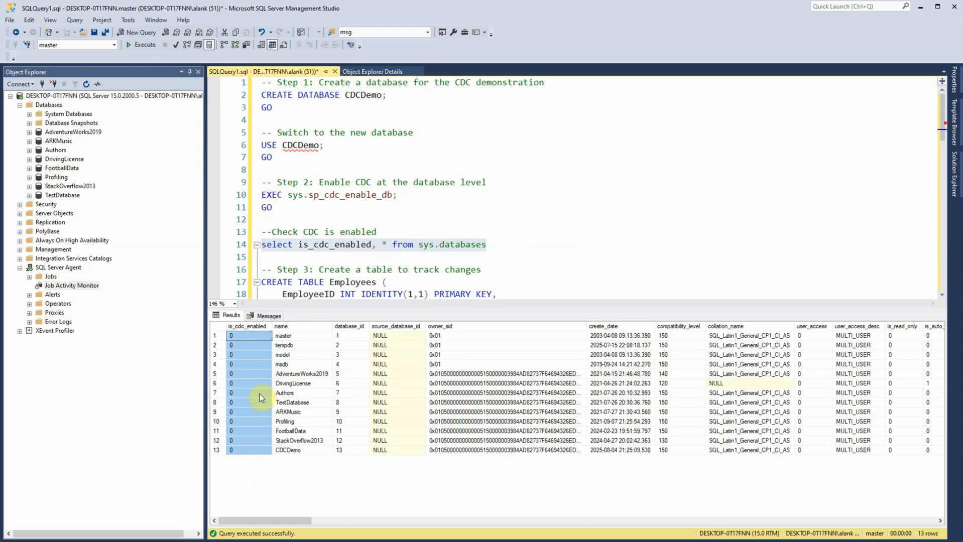
mouse_move(353, 220)
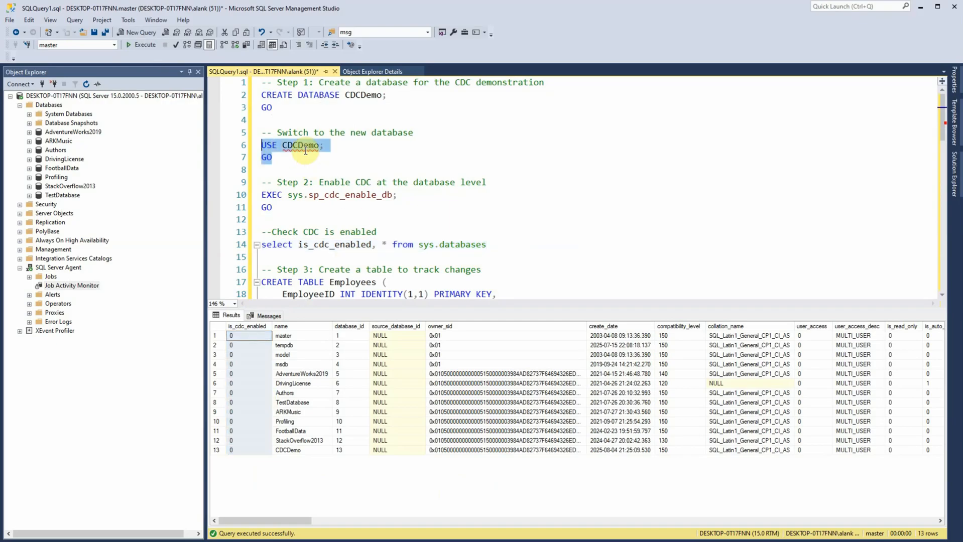
Switch to CDCDemo and enable database-level CDC with sp_cdc_enable_db
click(141, 45)
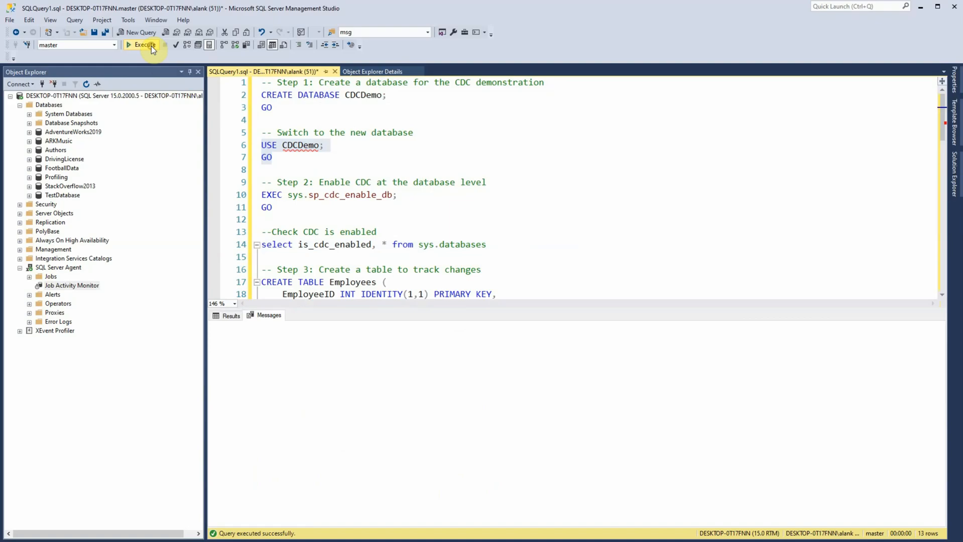
click(142, 44)
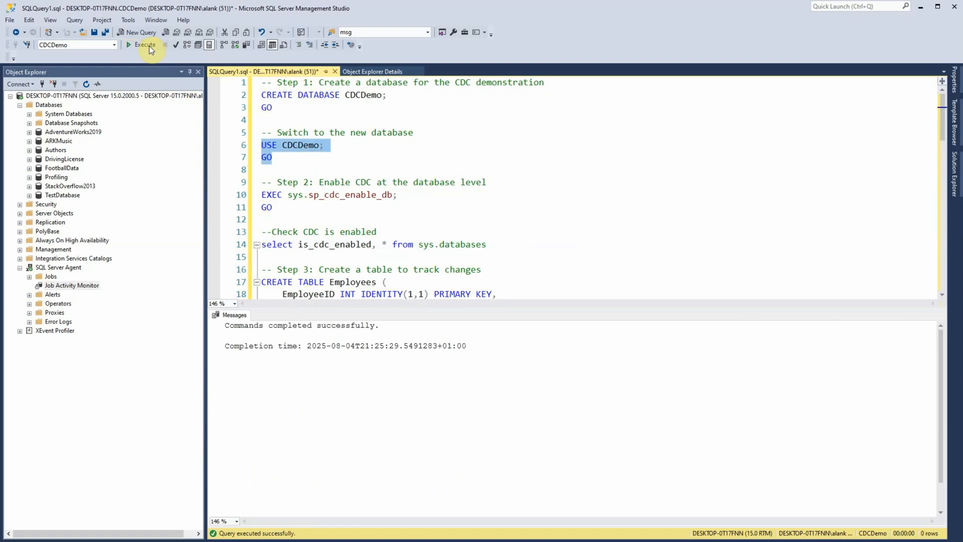
click(332, 207)
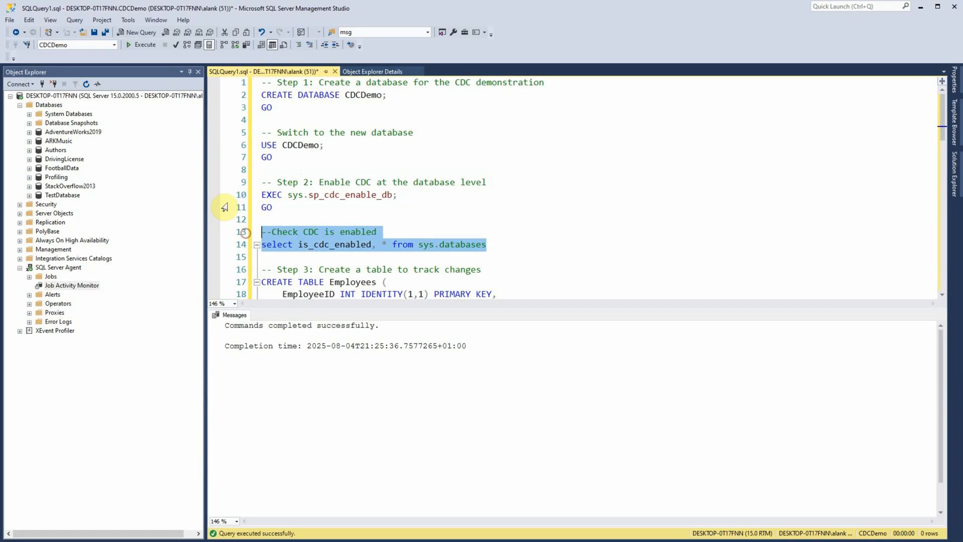
Re-run the sys.databases check, showing is_cdc_enabled = 1 for CDCDemo
click(145, 44)
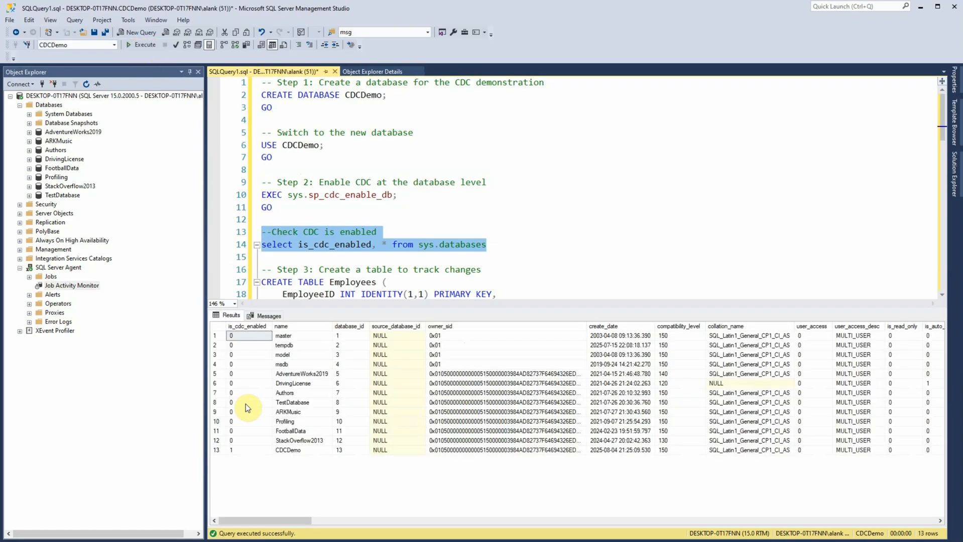
click(248, 449)
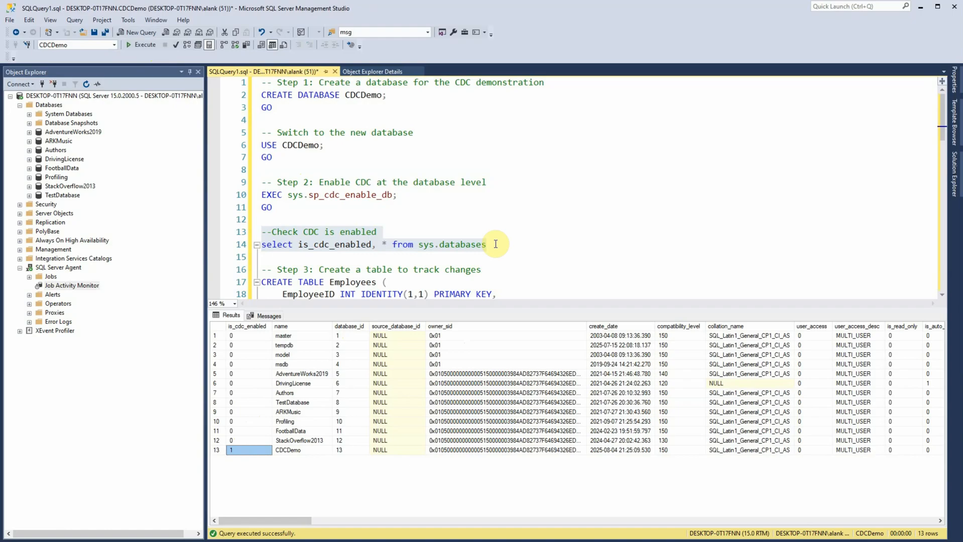
scroll(down, 3)
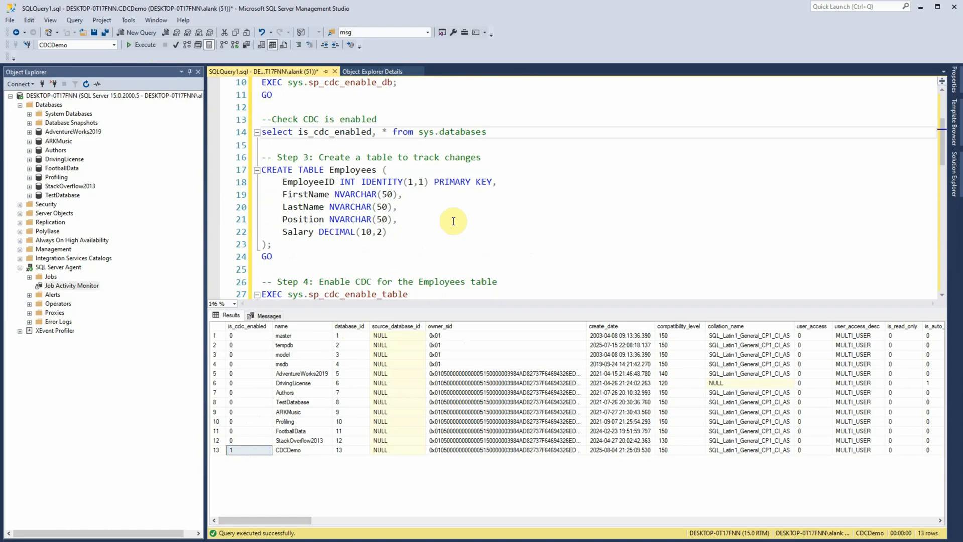
mouse_move(437, 215)
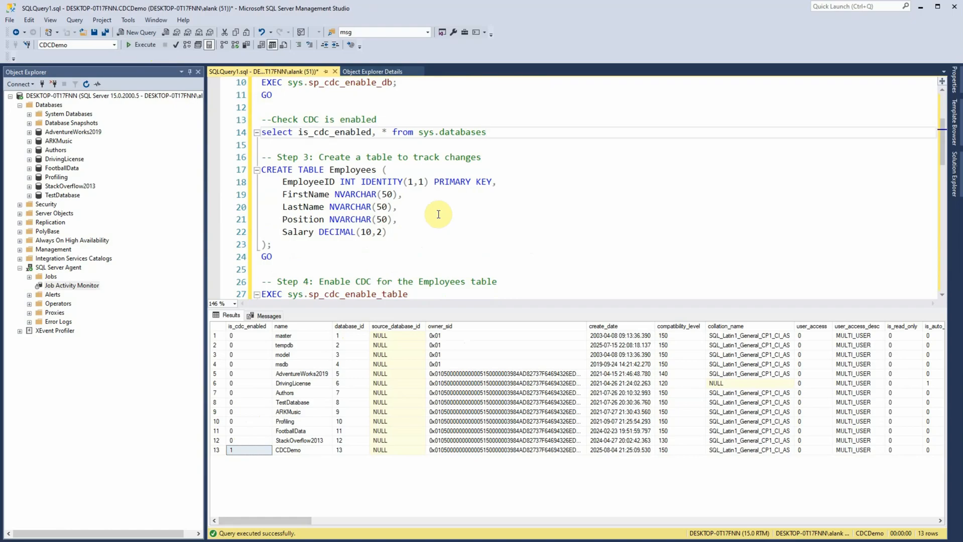
Run the Step 3 CREATE TABLE for dbo.Employees and expand its five columns in Object Explorer
drag(261, 157, 272, 257)
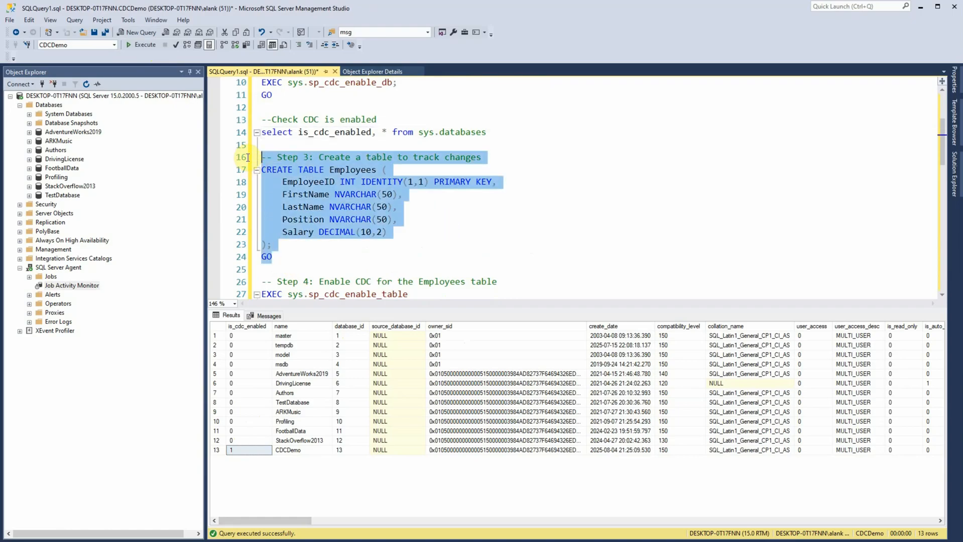
click(145, 44)
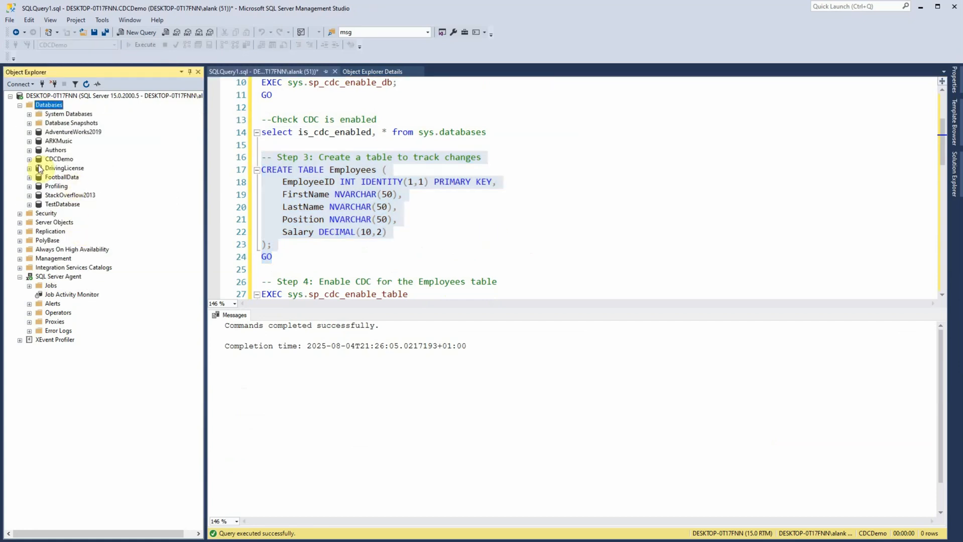
click(29, 159)
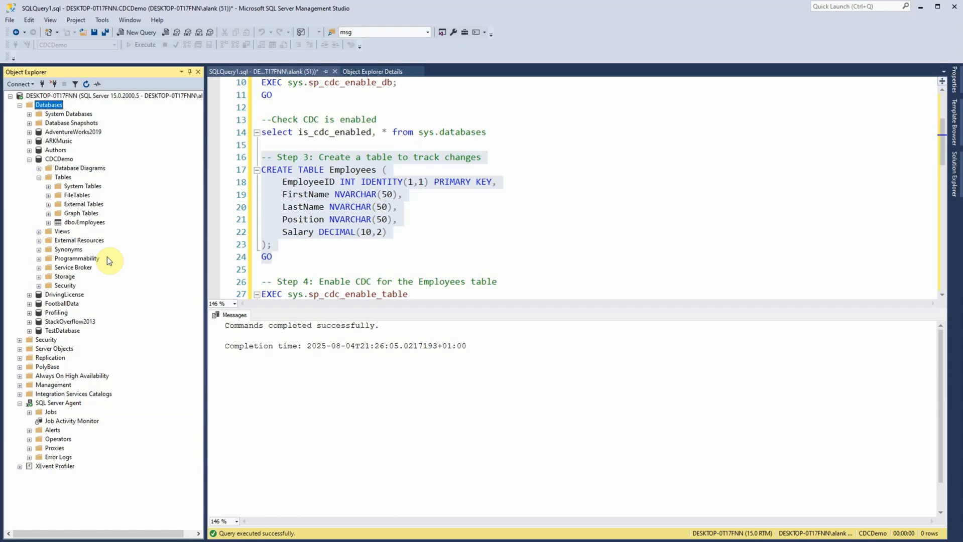
click(49, 222)
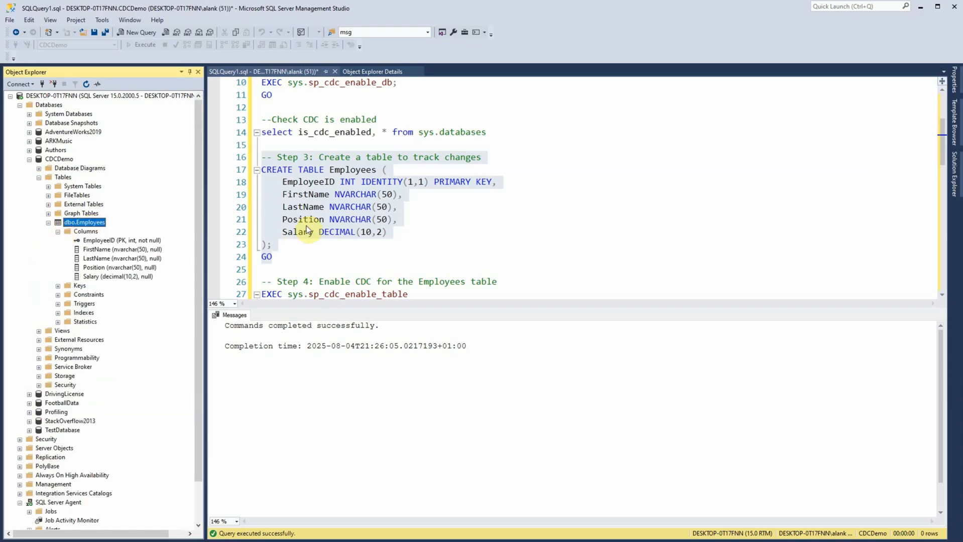
scroll(down, 3)
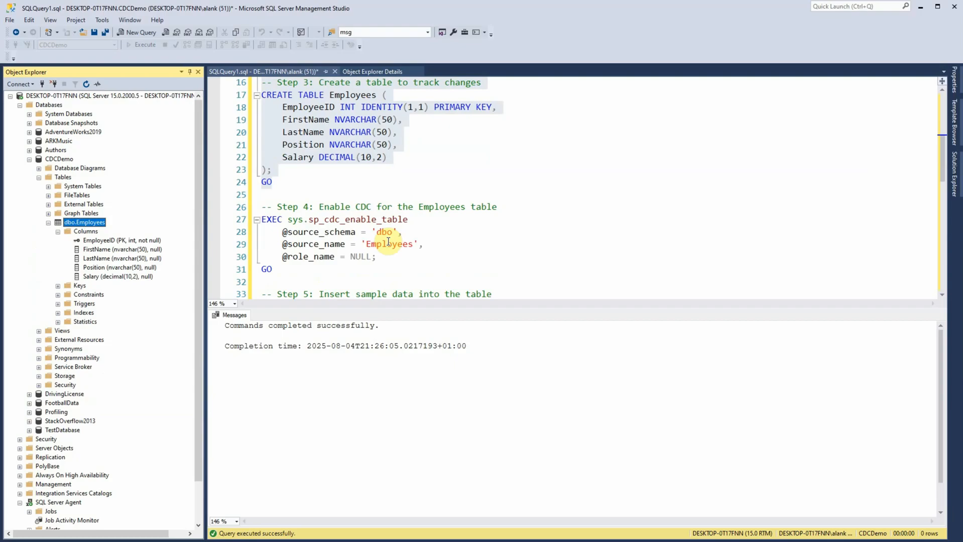
Run sys.sp_cdc_enable_table on dbo.Employees, starting the cdc capture and cleanup jobs
drag(263, 207, 276, 269)
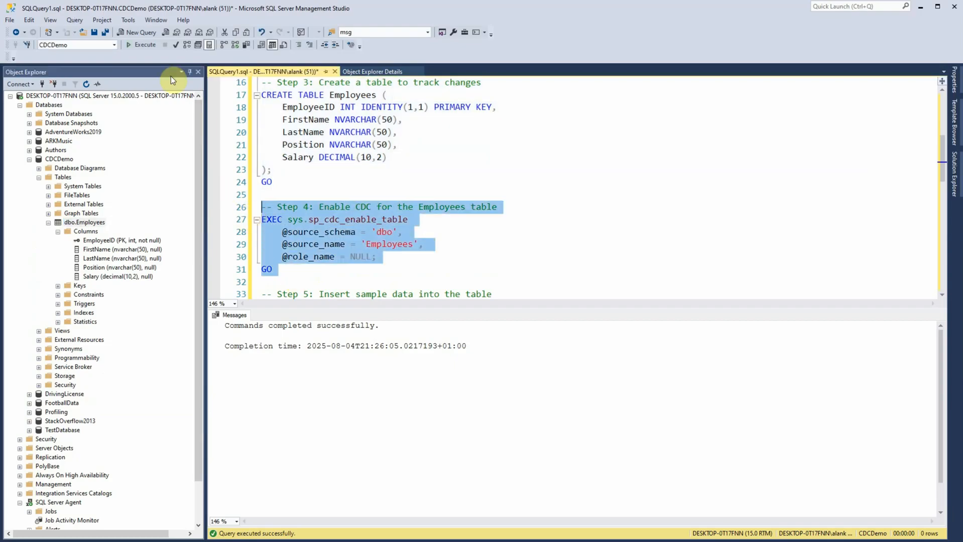
click(142, 44)
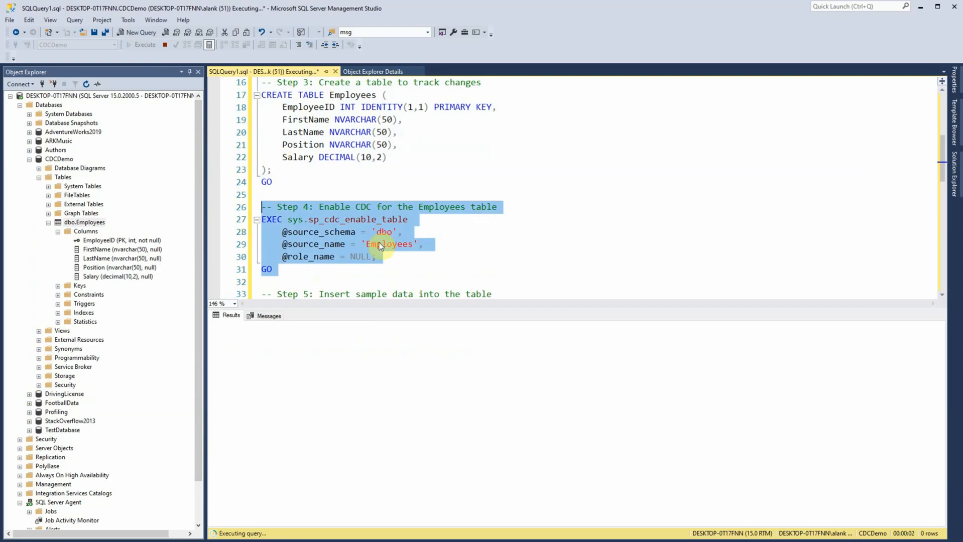
mouse_move(399, 256)
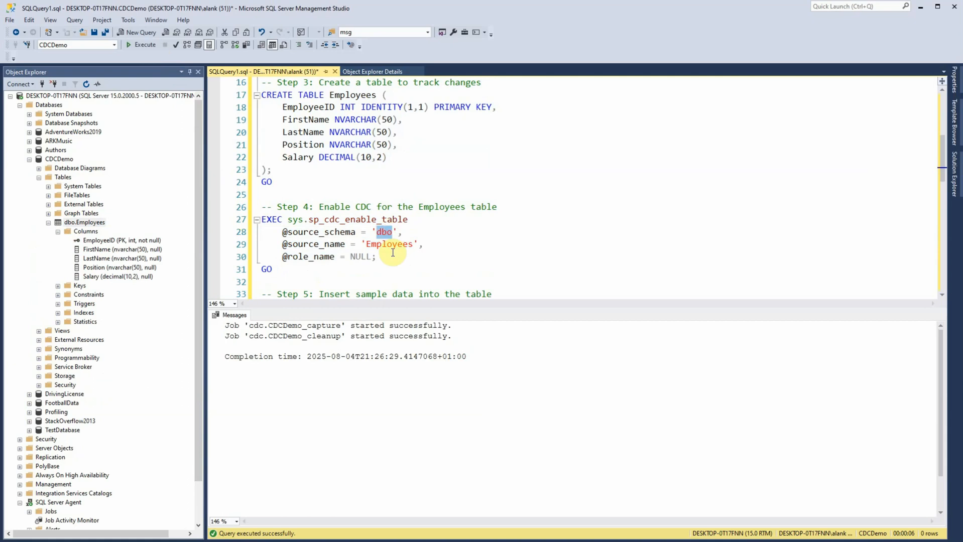
double_click(388, 244)
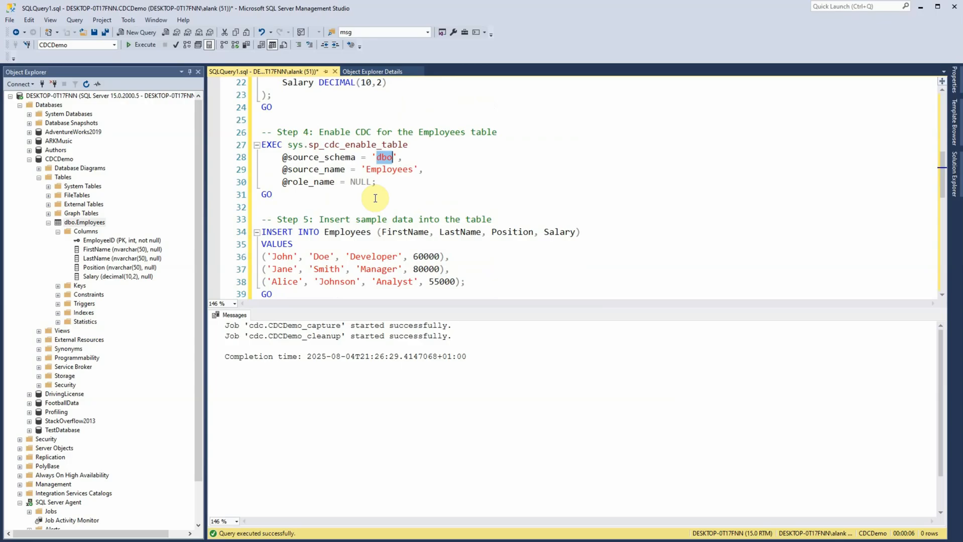
mouse_move(204, 203)
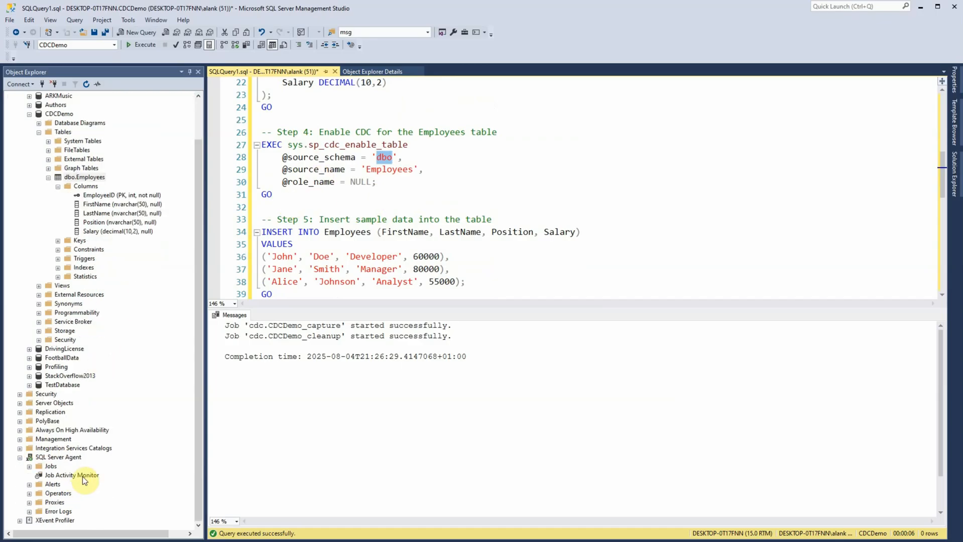
double_click(71, 475)
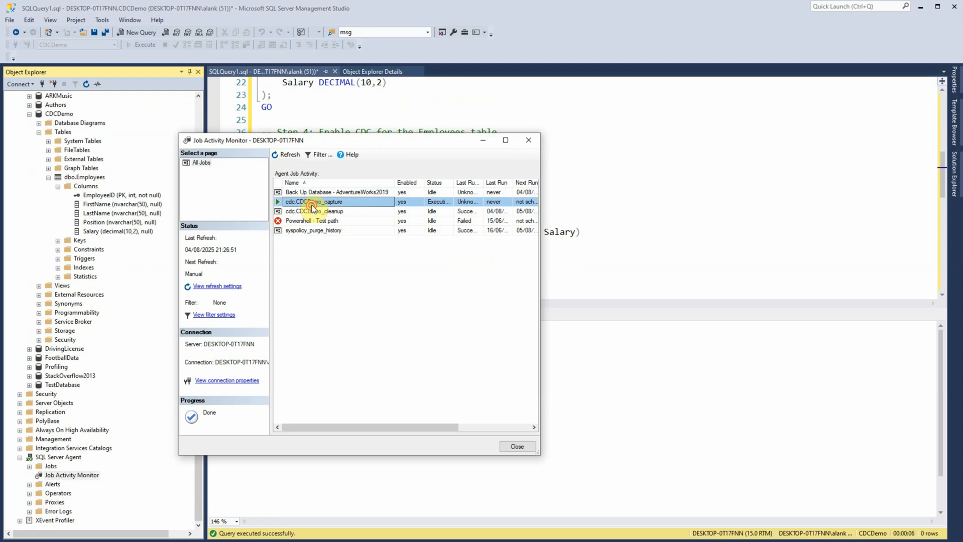
double_click(314, 201)
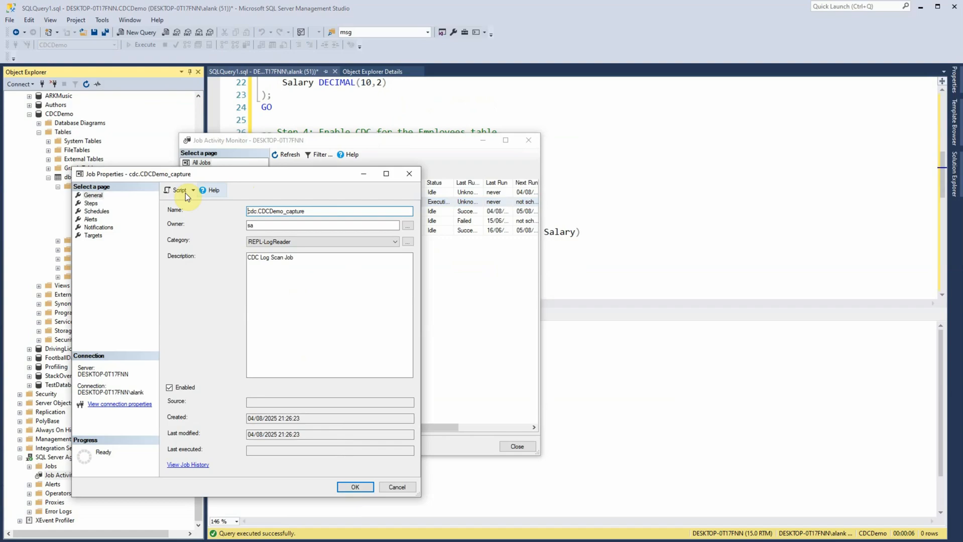
click(97, 212)
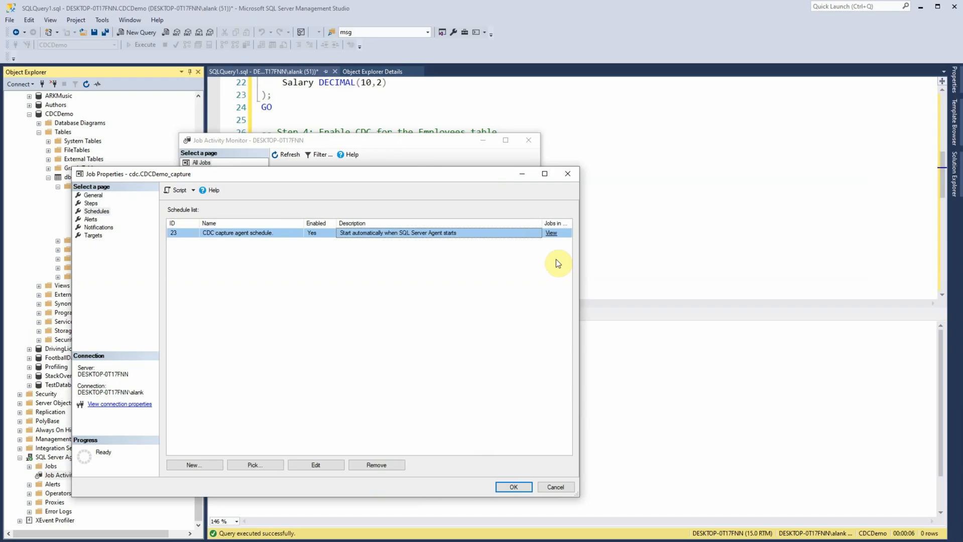
mouse_move(388, 248)
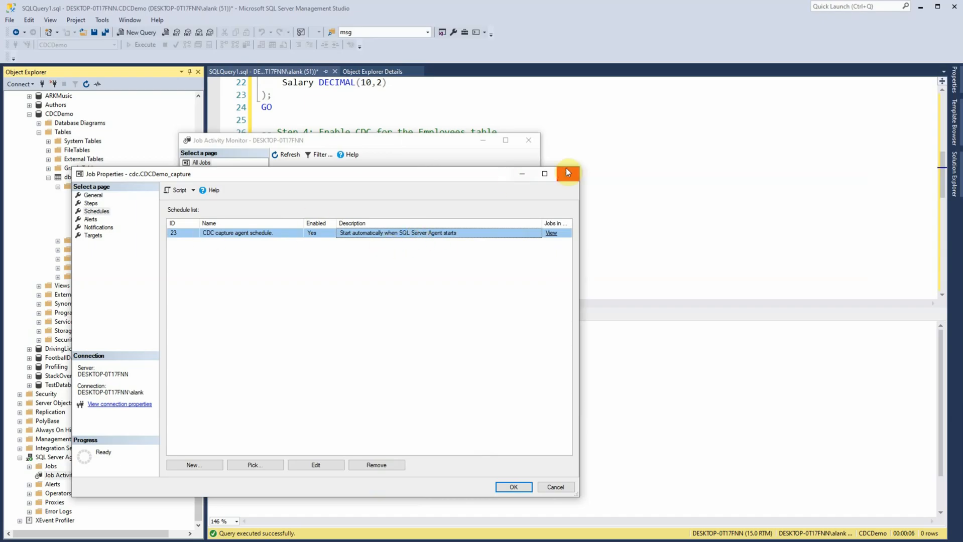
click(567, 173)
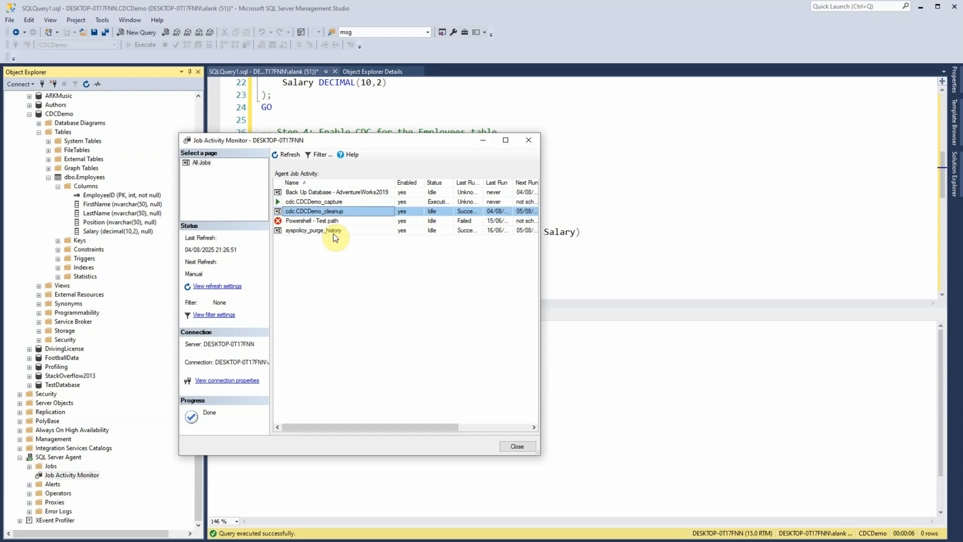
click(517, 447)
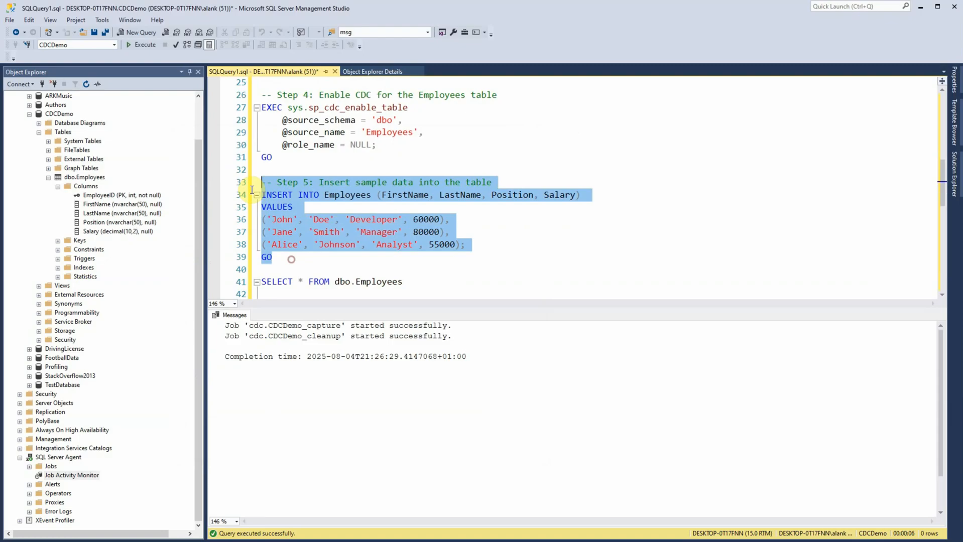
Insert John, Jane and Alice into dbo.Employees and list the table with SELECT *
click(140, 44)
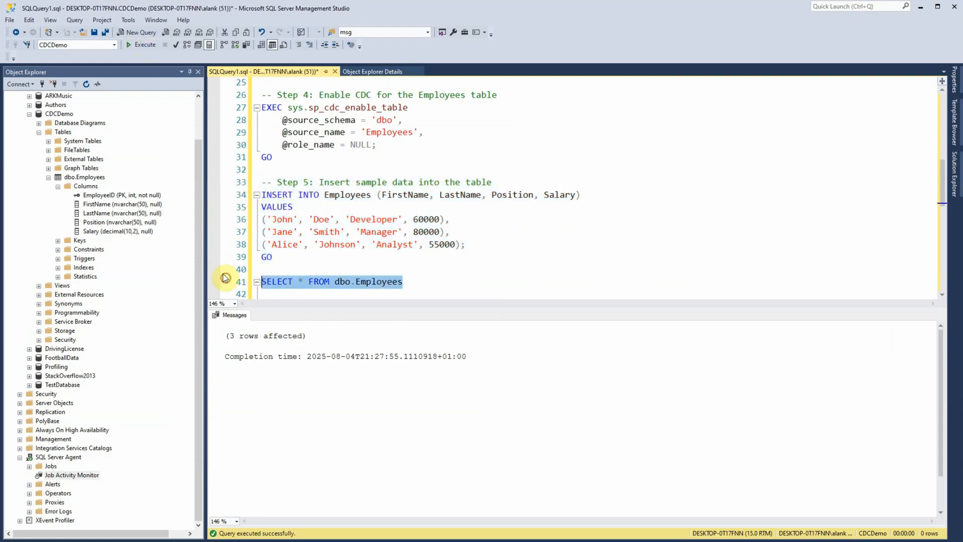
click(144, 44)
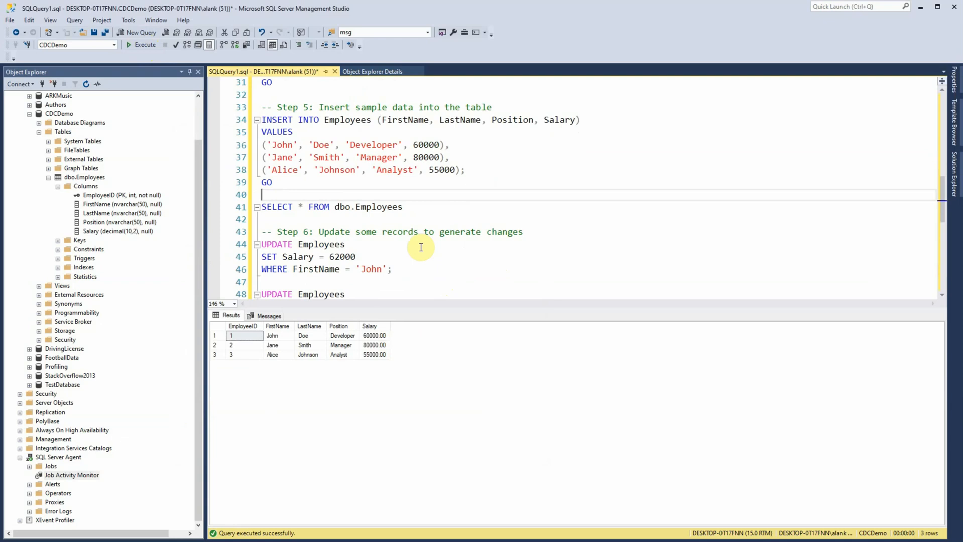
scroll(down, 3)
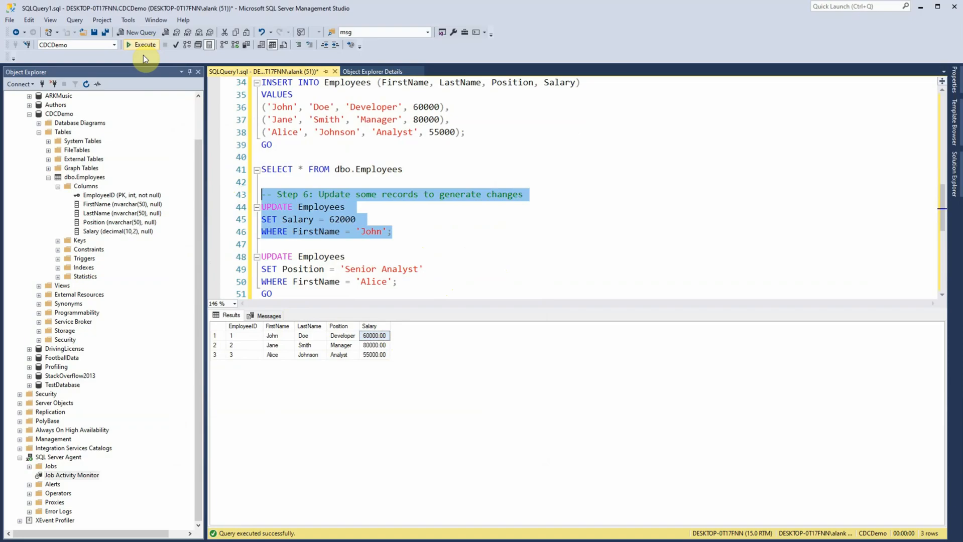
Update John's salary to 62000 and re-run SELECT * FROM dbo.Employees
click(142, 44)
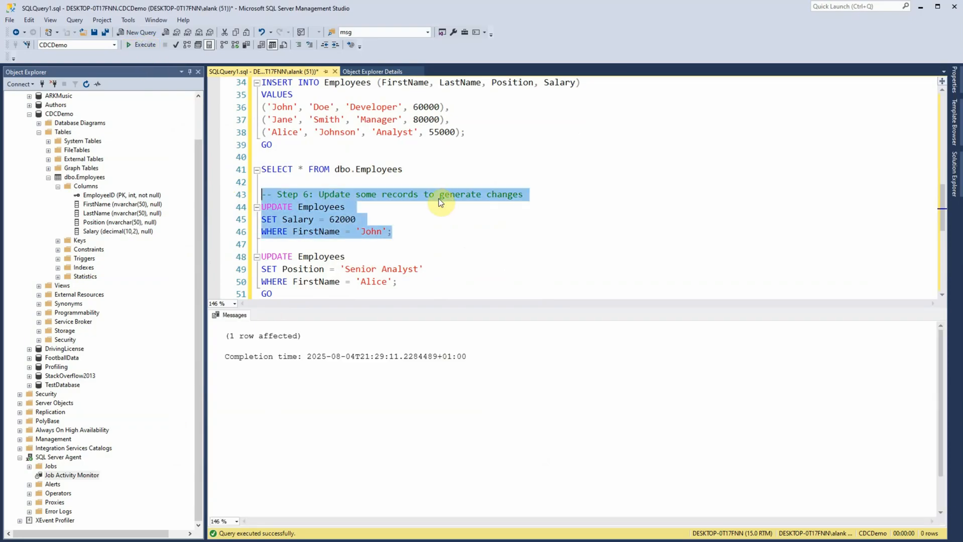
click(263, 168)
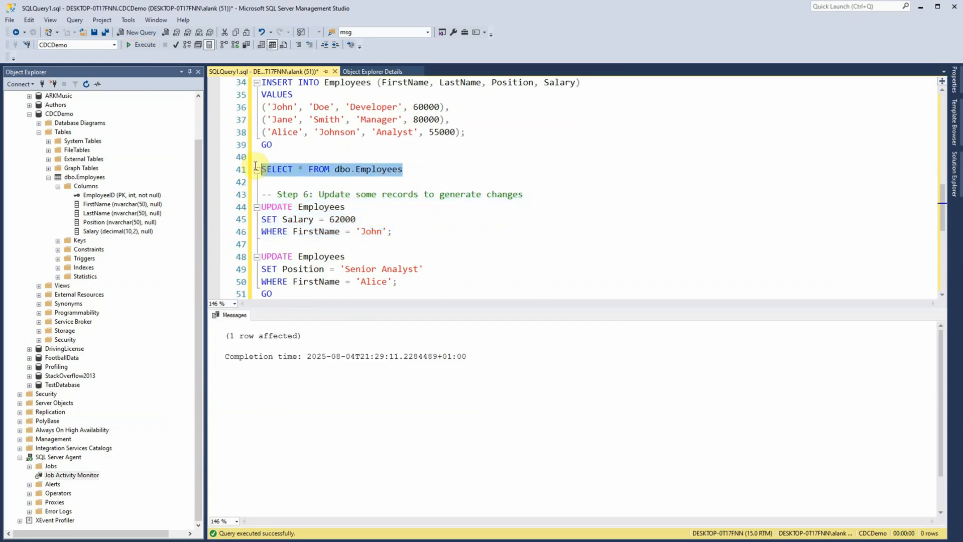
click(145, 44)
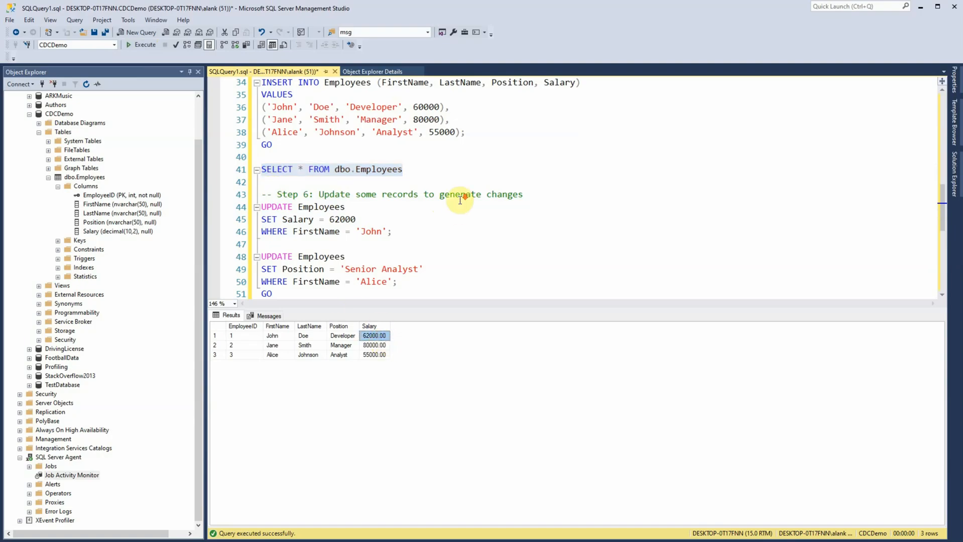
mouse_move(441, 254)
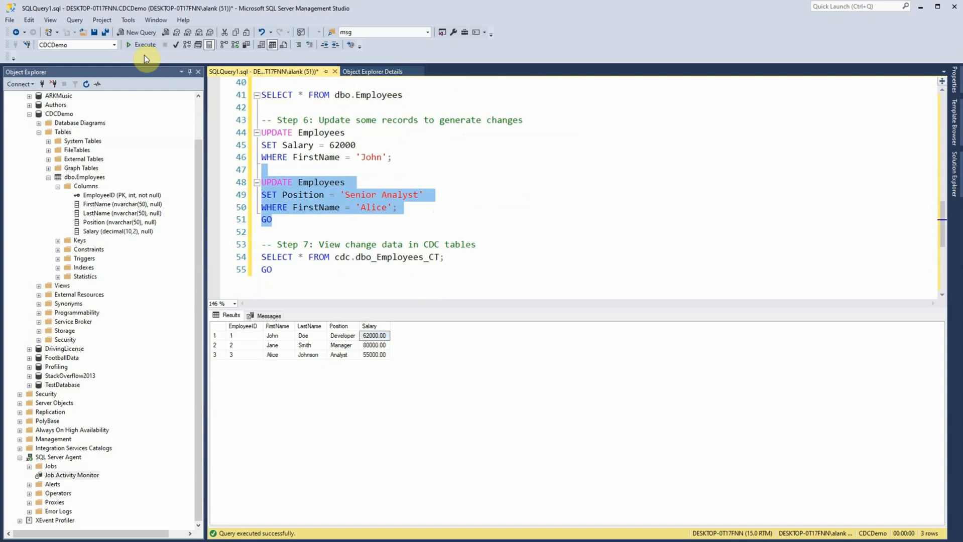
Update Alice's position to Senior Analyst and verify it in the employee listing
click(141, 44)
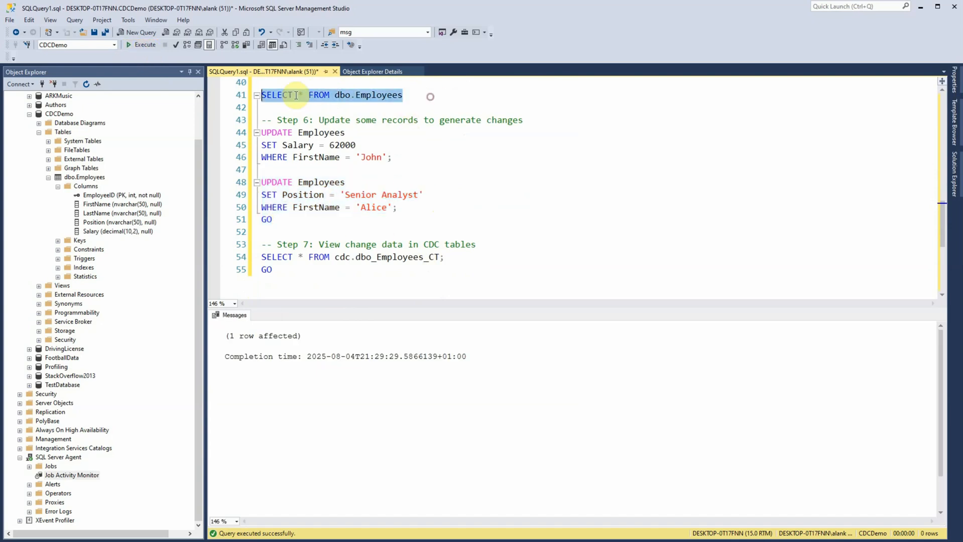
click(141, 44)
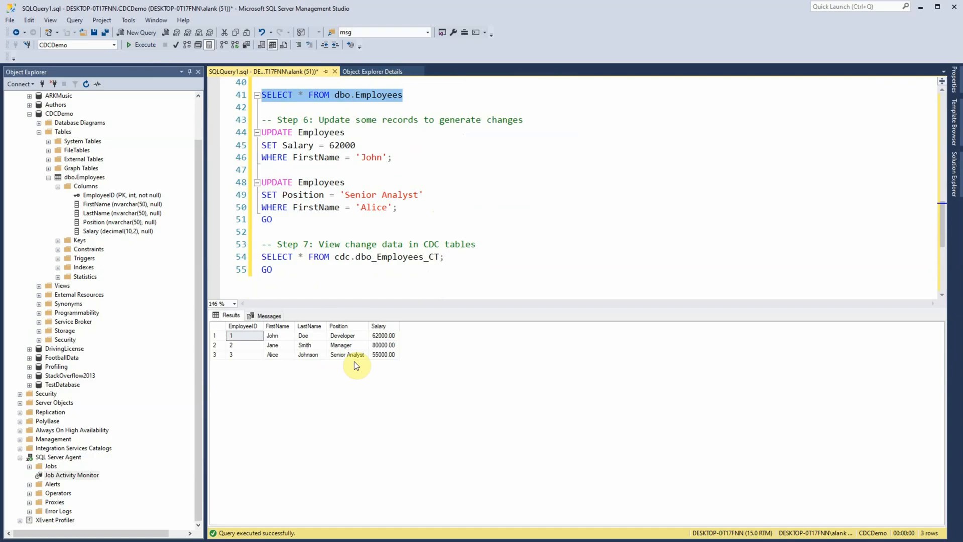
click(346, 355)
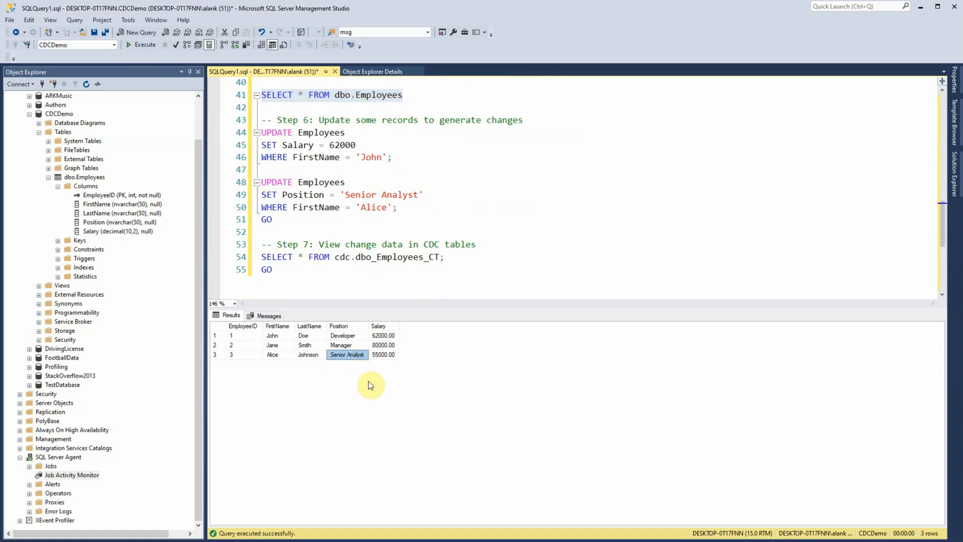
drag(261, 244, 294, 275)
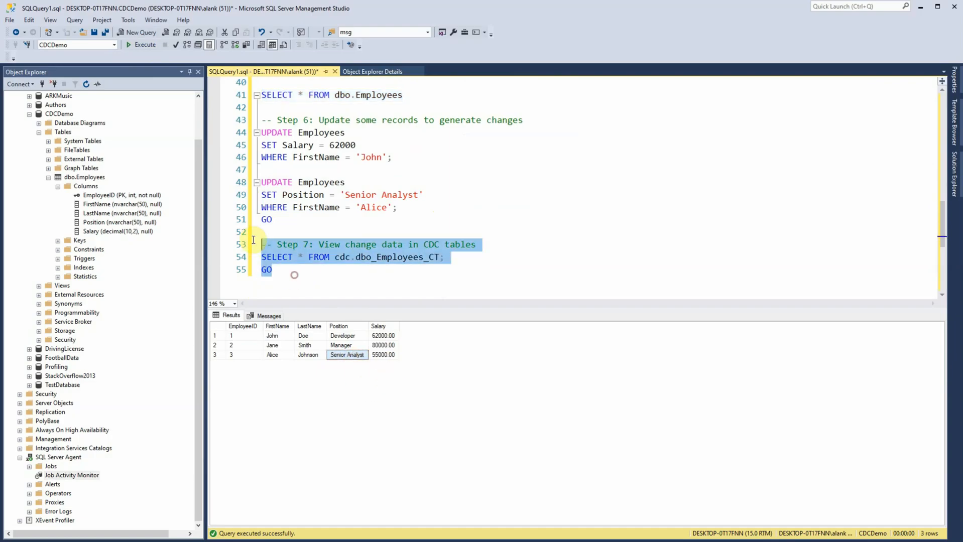
Query cdc.dbo_Employees_CT, returning seven change rows for the inserts and updates
click(141, 44)
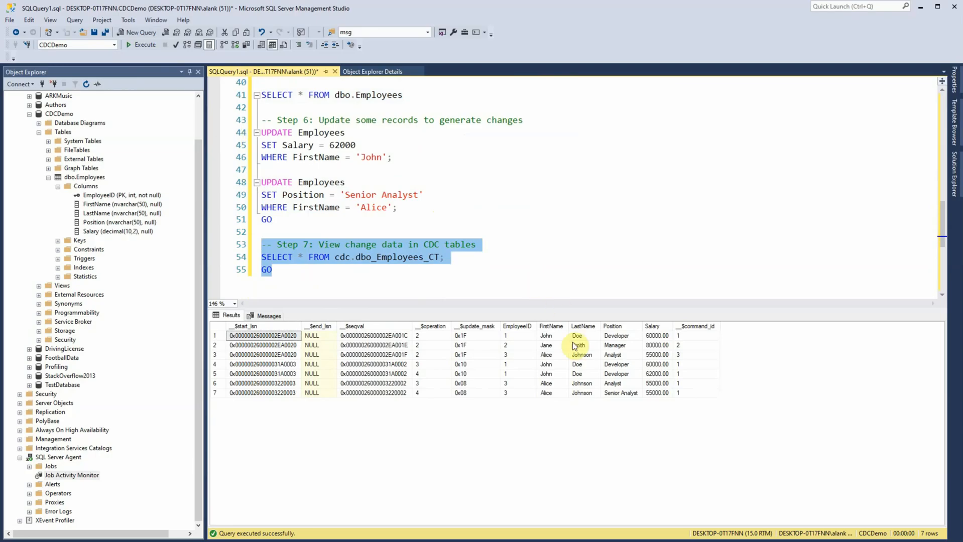
mouse_move(430, 339)
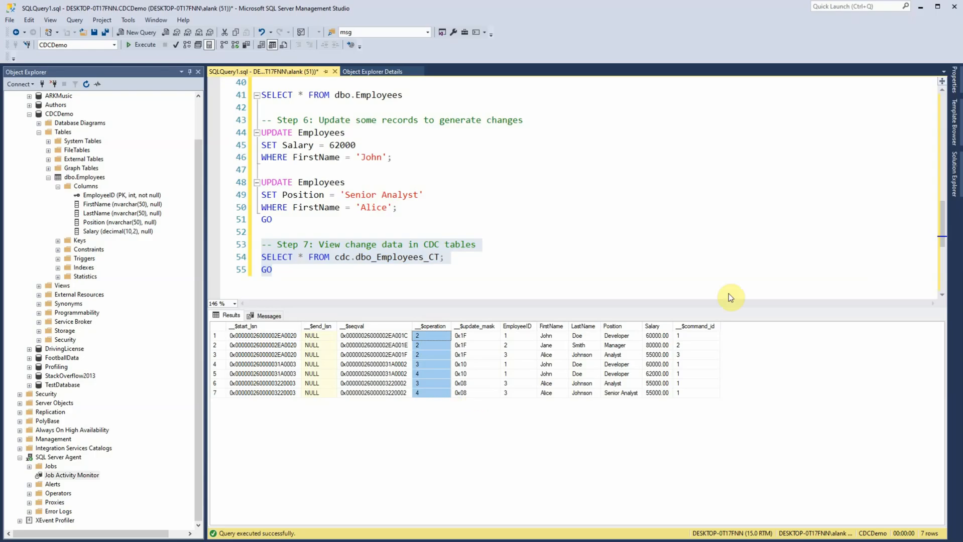
mouse_move(531, 348)
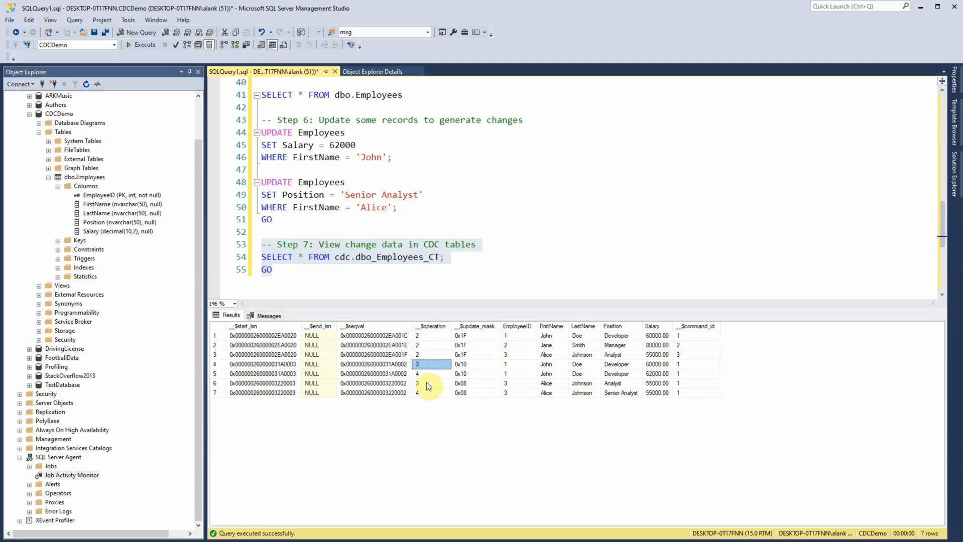
mouse_move(555, 372)
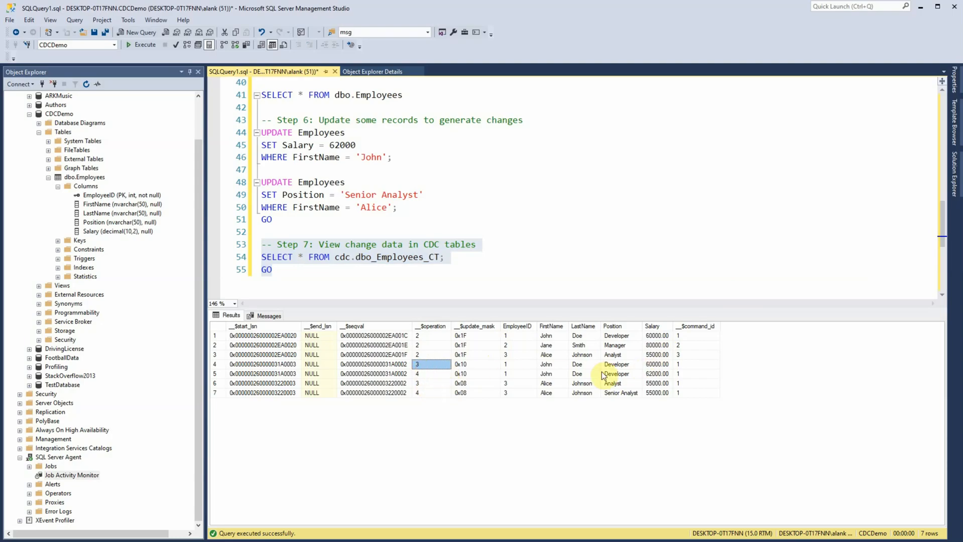
click(655, 364)
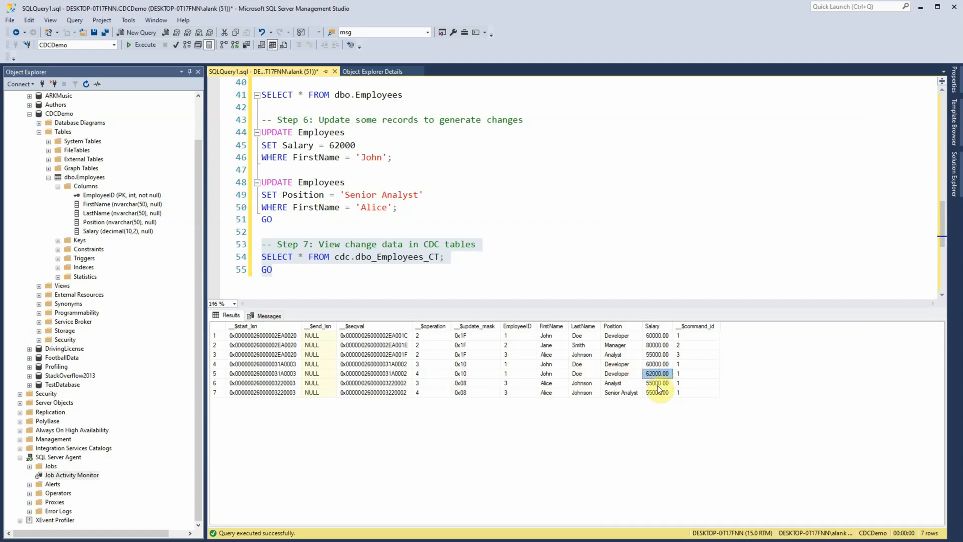
click(620, 393)
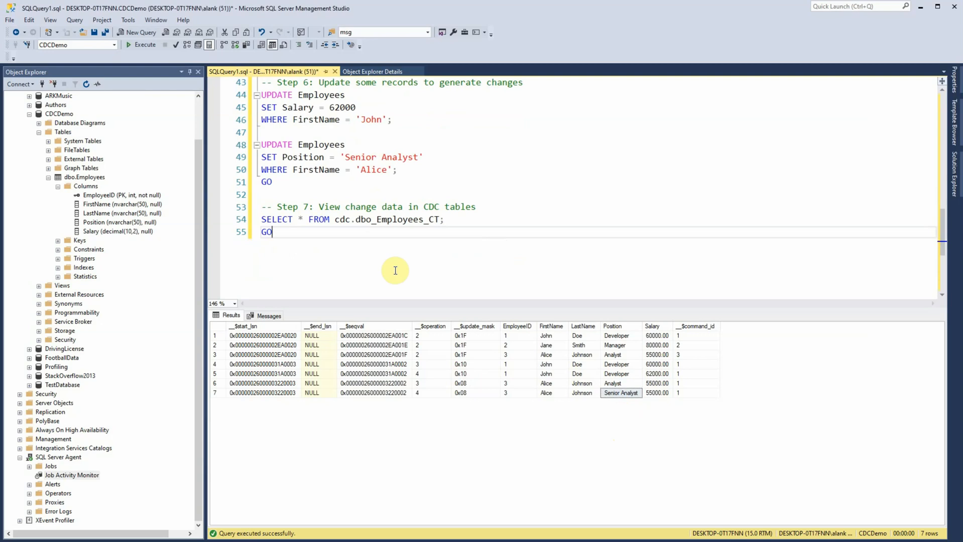
Write the statement DELETE FROM Employees WHERE FirstName = 'John'
text(DELETE)
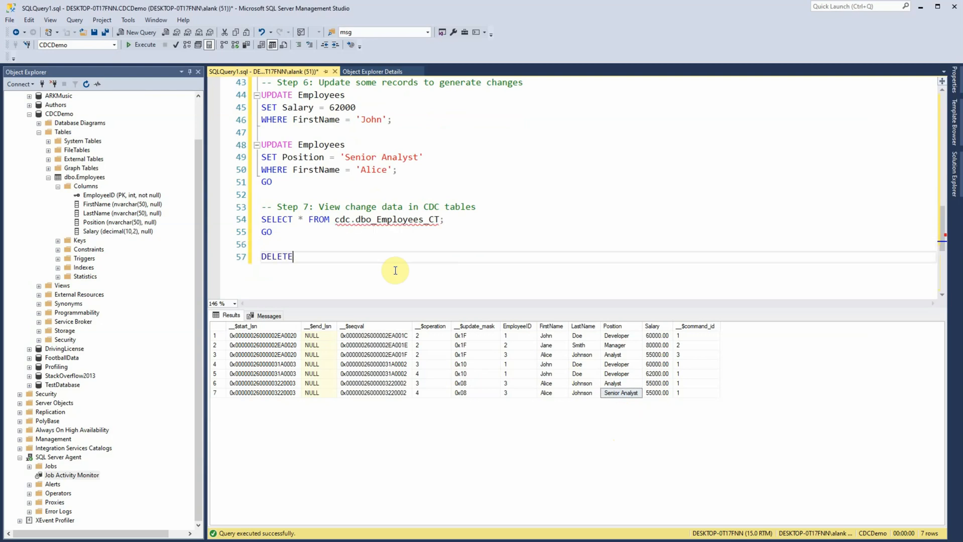
text(FROM EM)
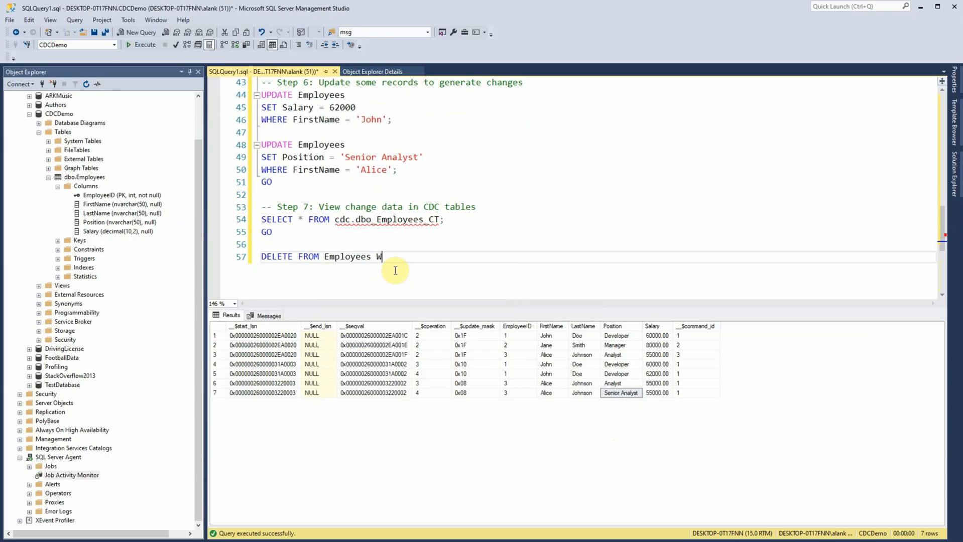
text(HERE)
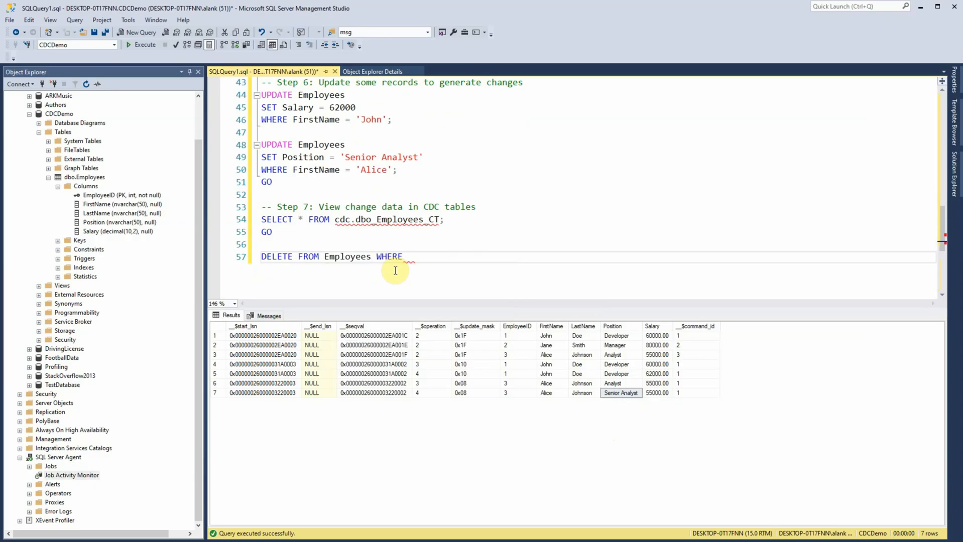
text(FI)
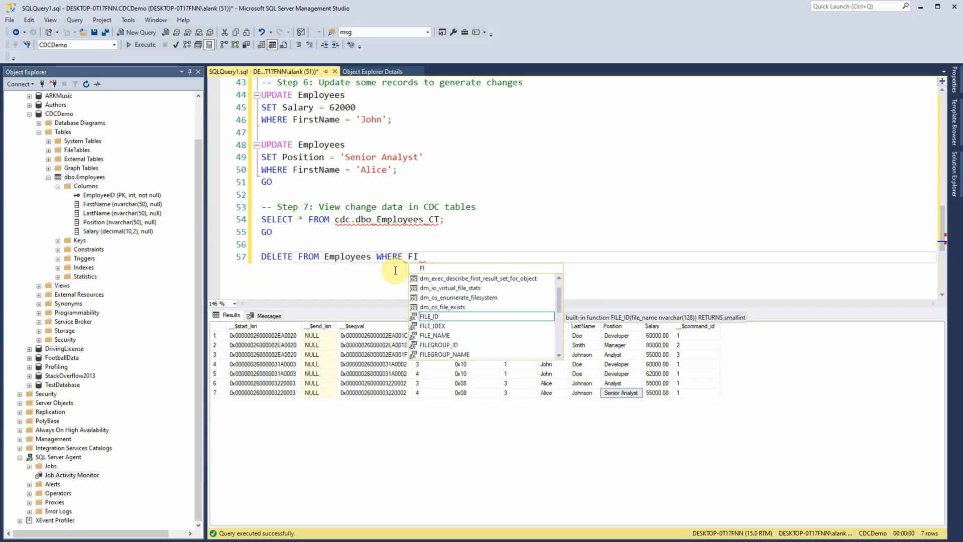
text(r)
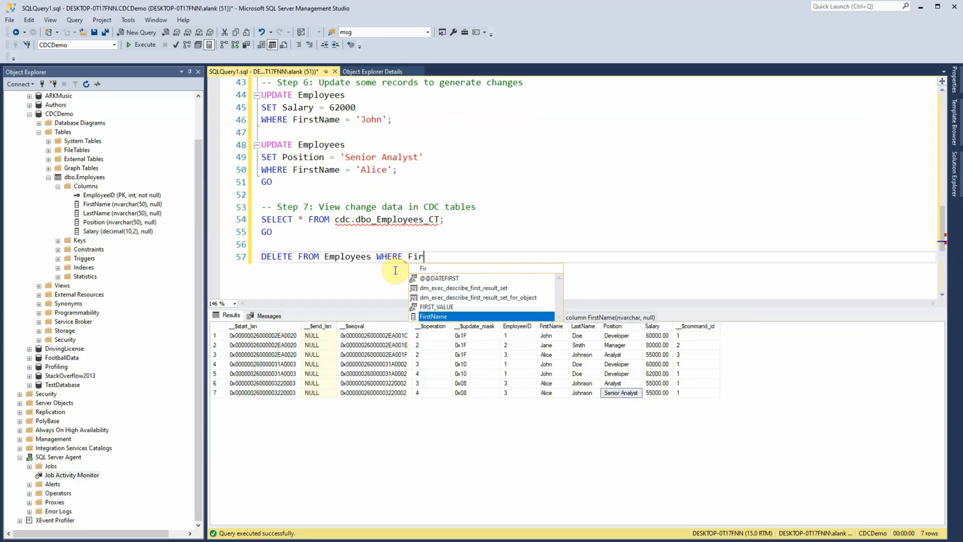
text(stName = 'Jo)
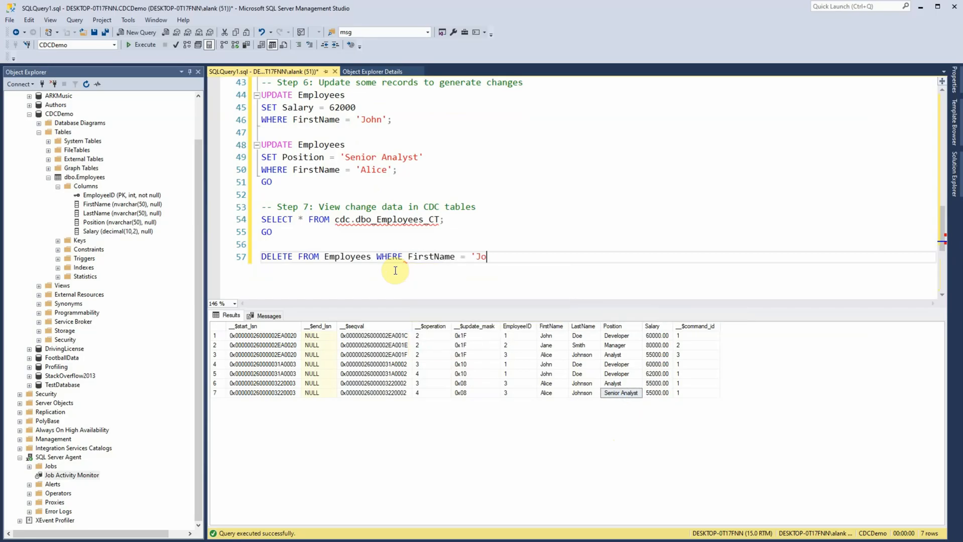
text(hn')
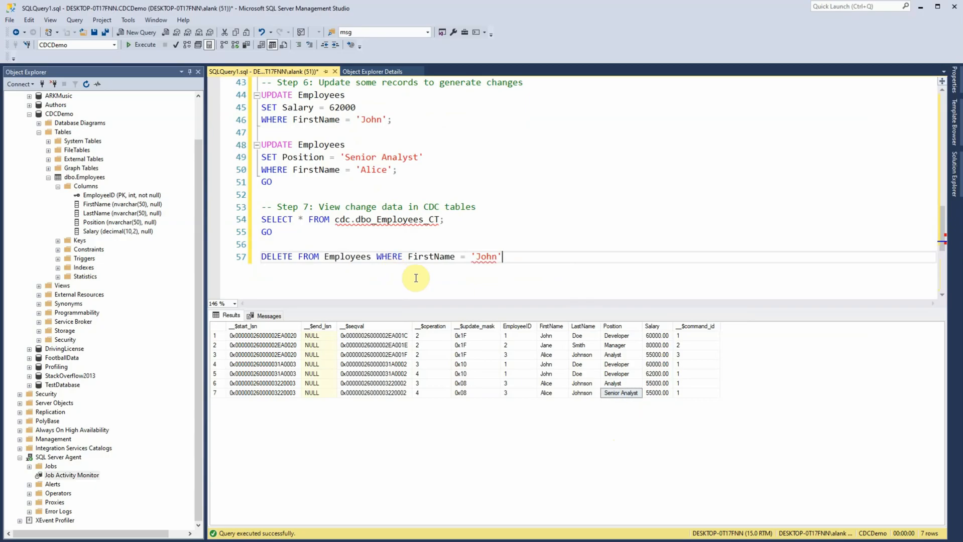
Run the DELETE and list Employees, showing only Jane and Alice
click(252, 256)
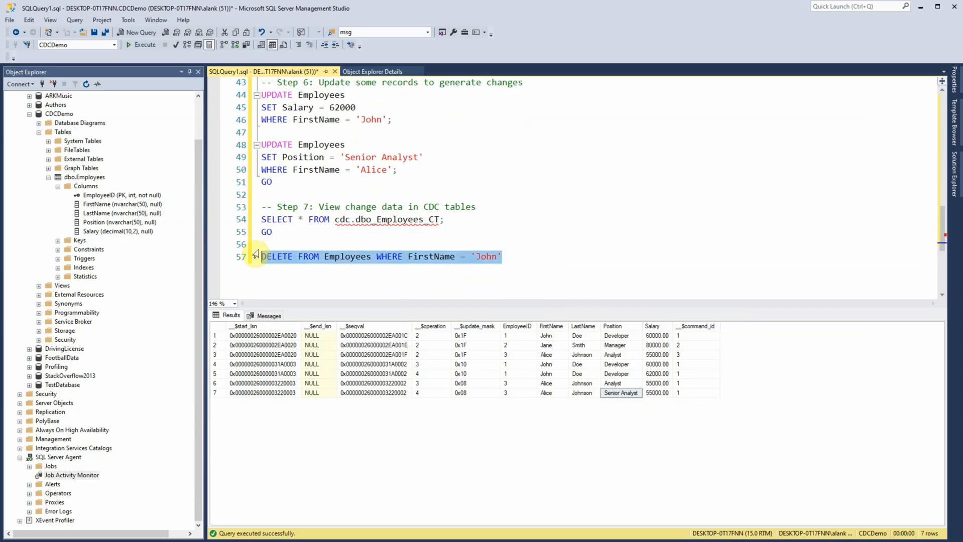
click(140, 44)
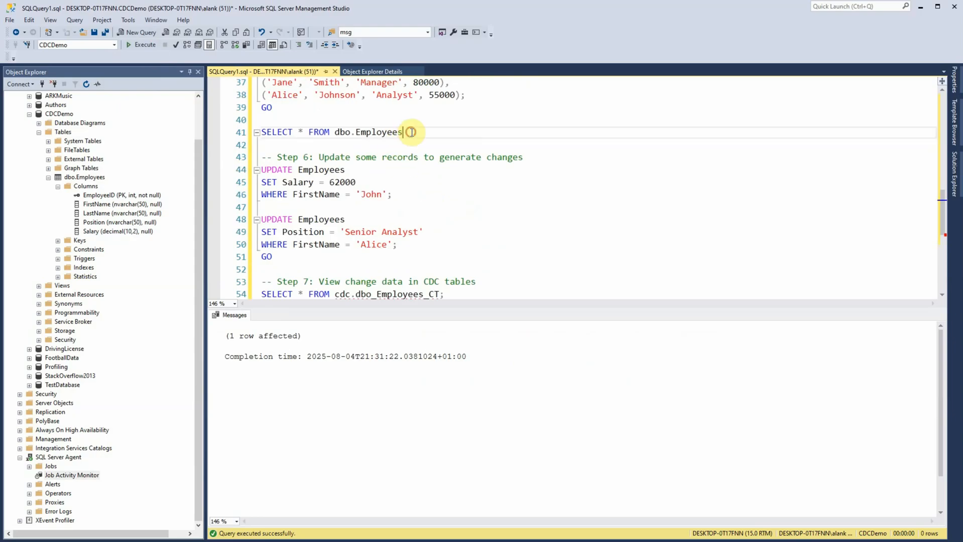
click(145, 44)
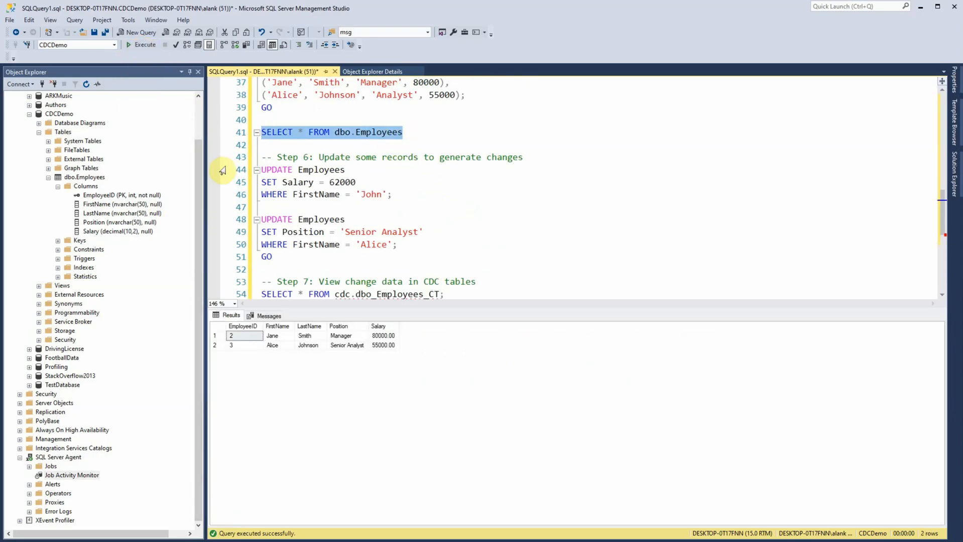
scroll(down, 3)
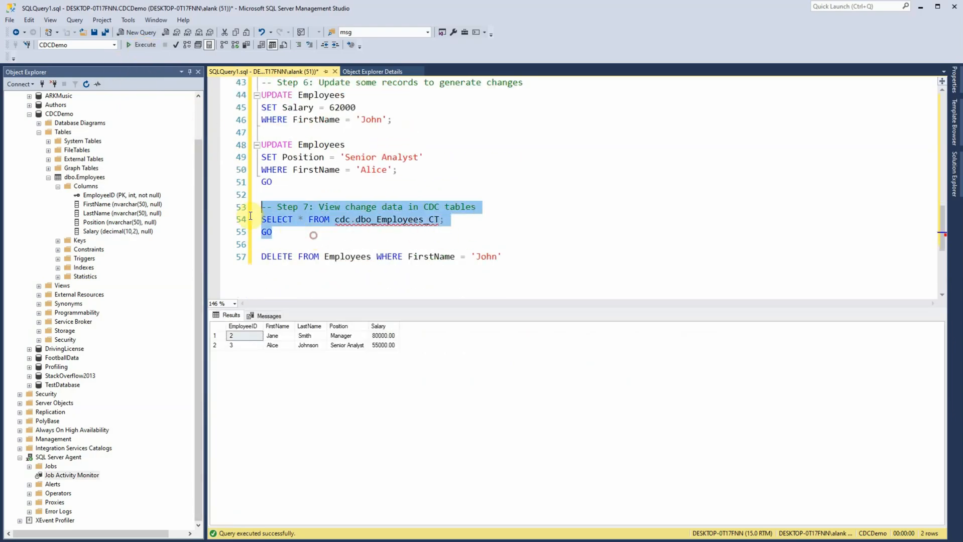
Re-run the cdc.dbo_Employees_CT query and inspect the new __$operation 1 deletion row
click(142, 45)
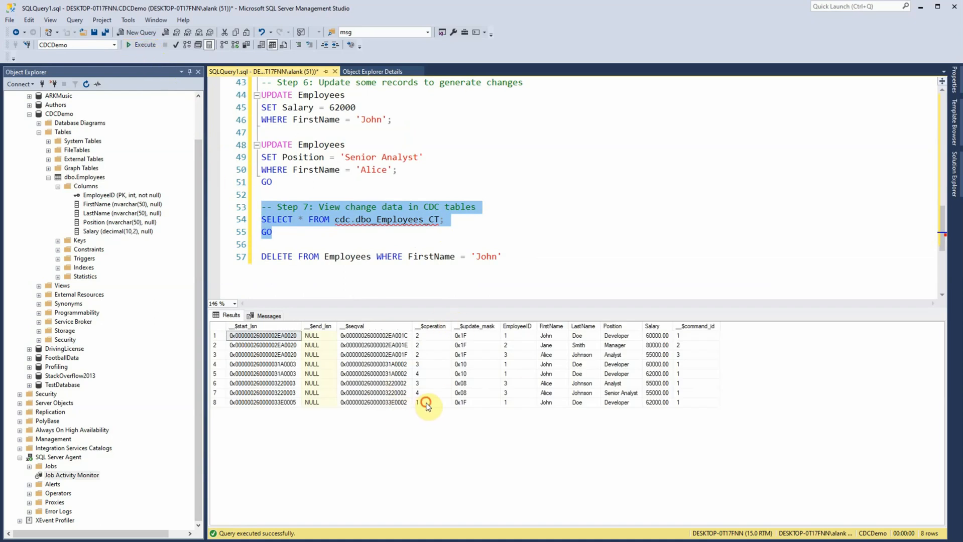
click(428, 402)
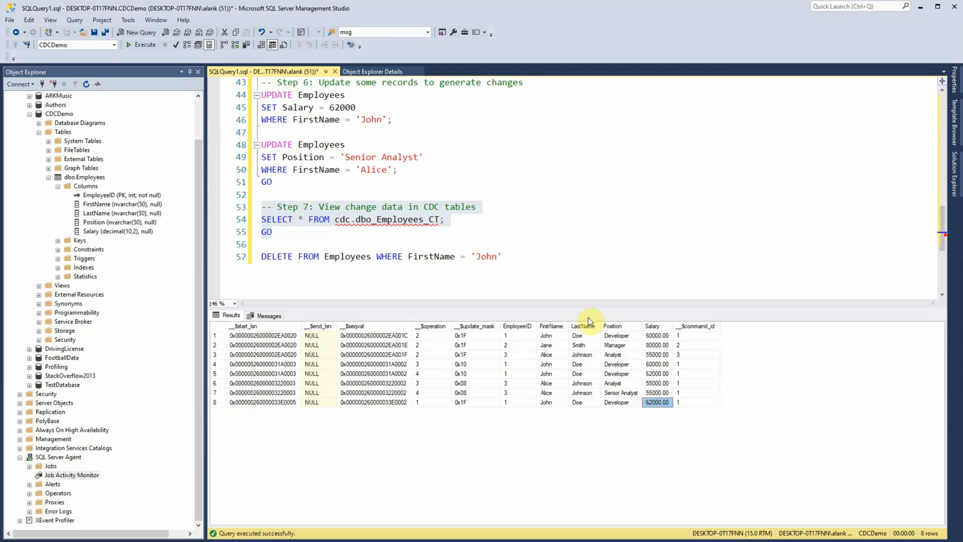
mouse_move(618, 382)
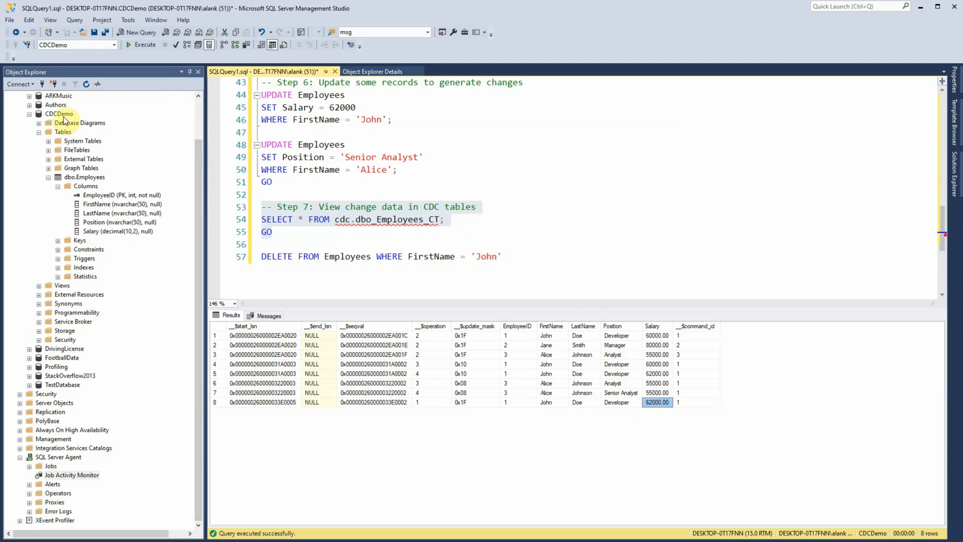
right_click(59, 114)
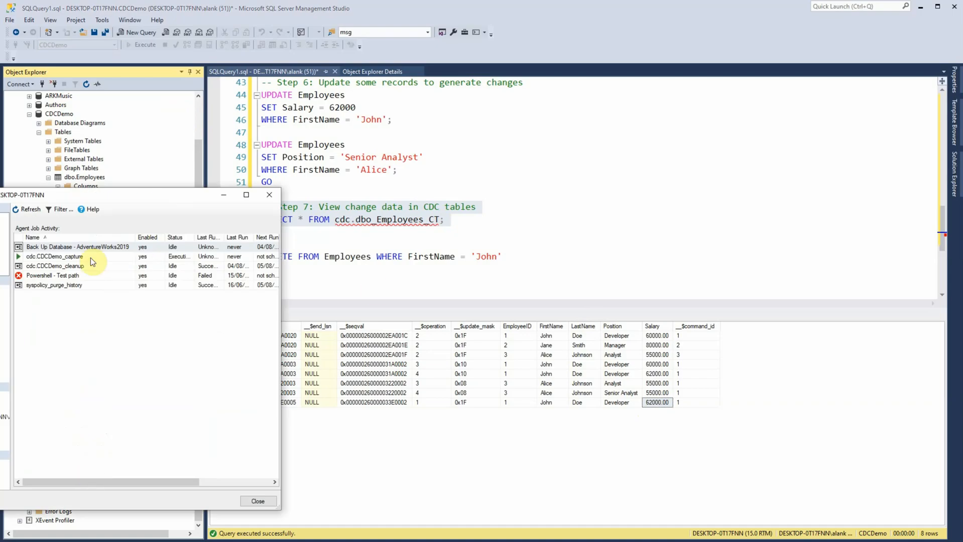
click(257, 501)
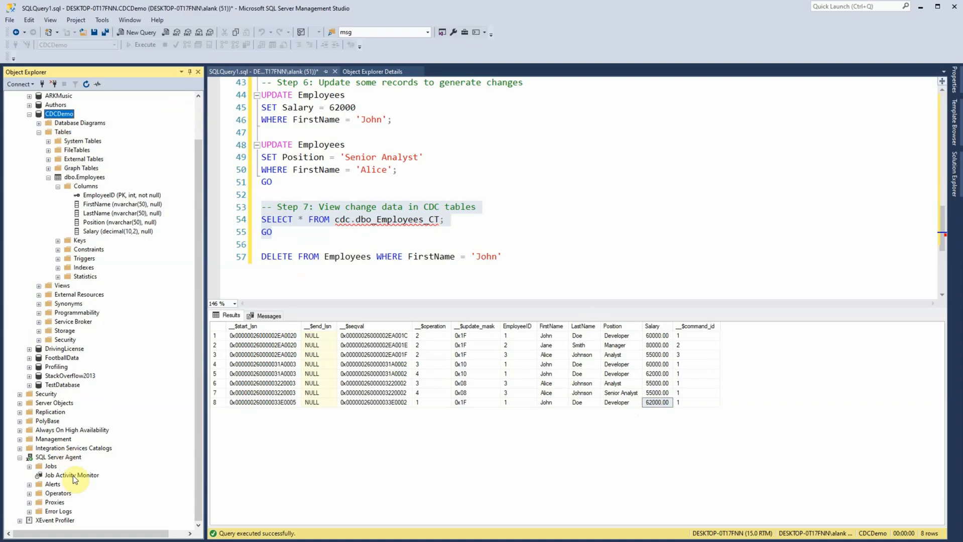
double_click(71, 474)
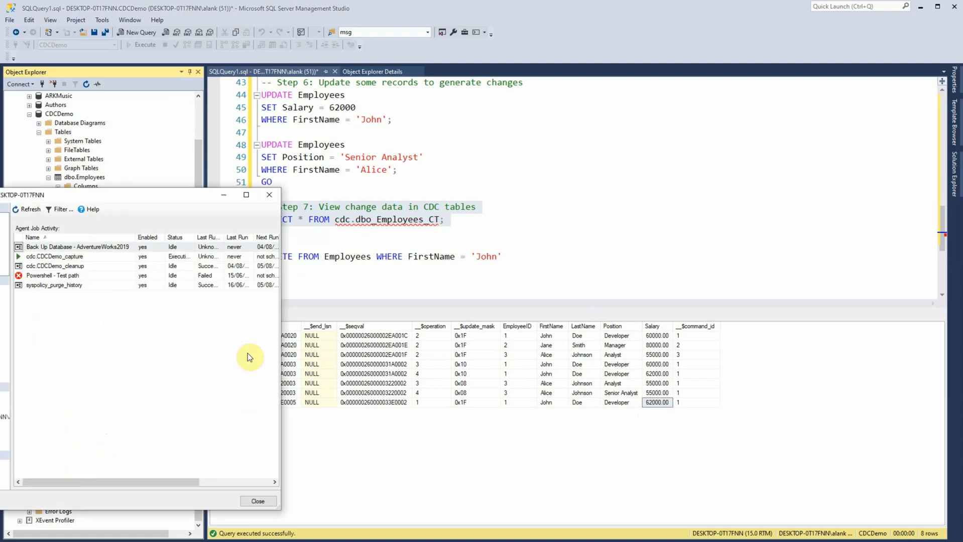
right_click(54, 255)
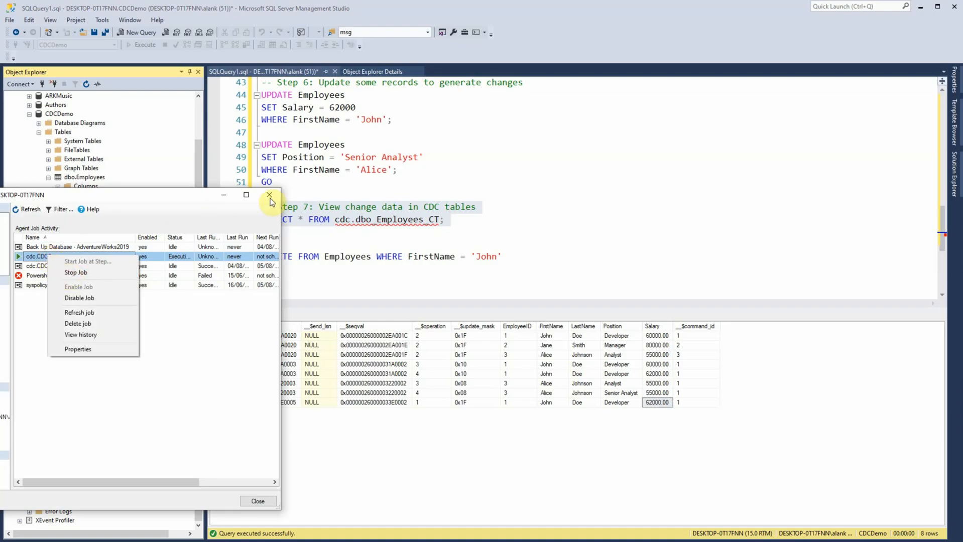
click(269, 195)
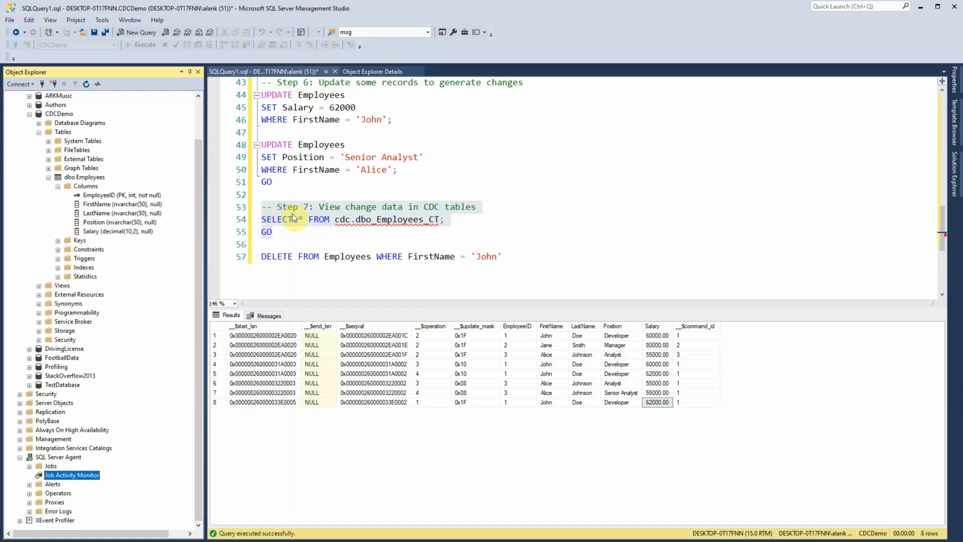